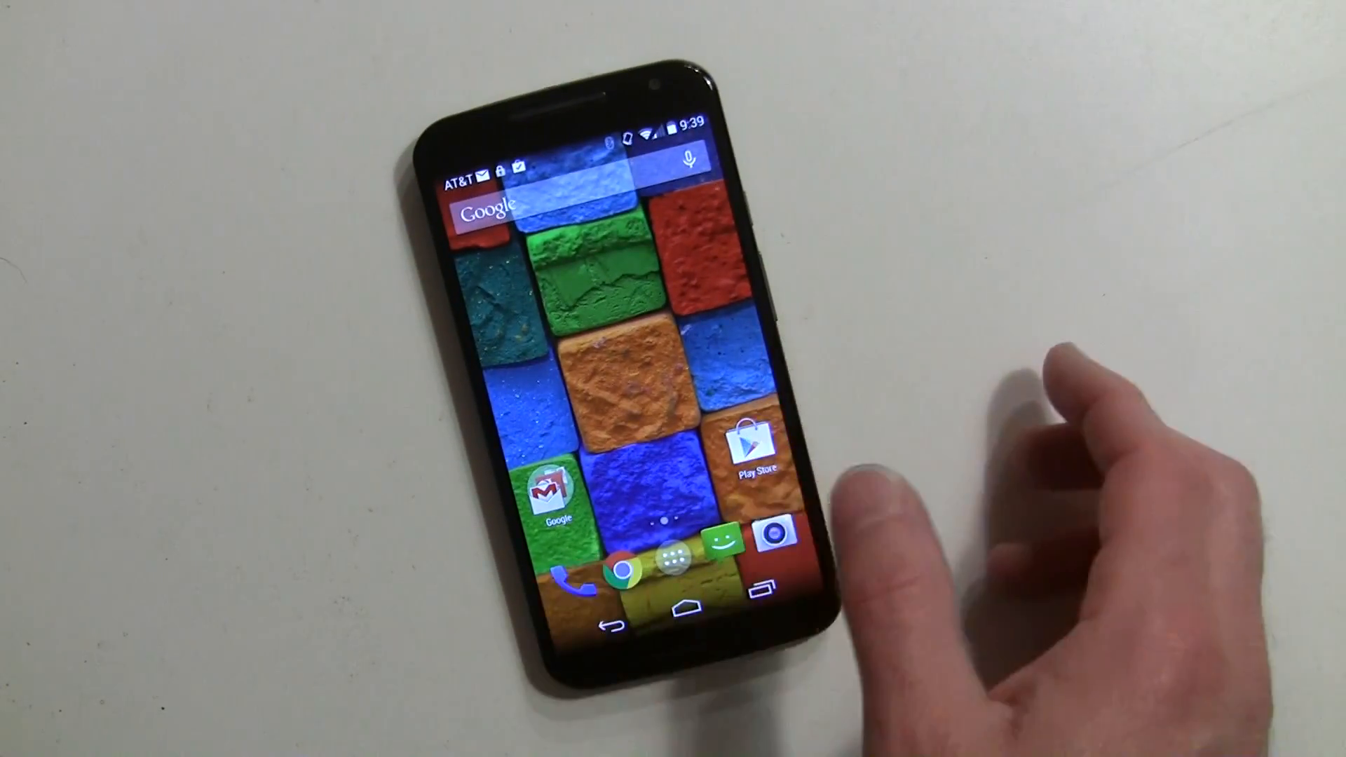
Launch Moto and move through Get started and the two feature overview screens
click(674, 557)
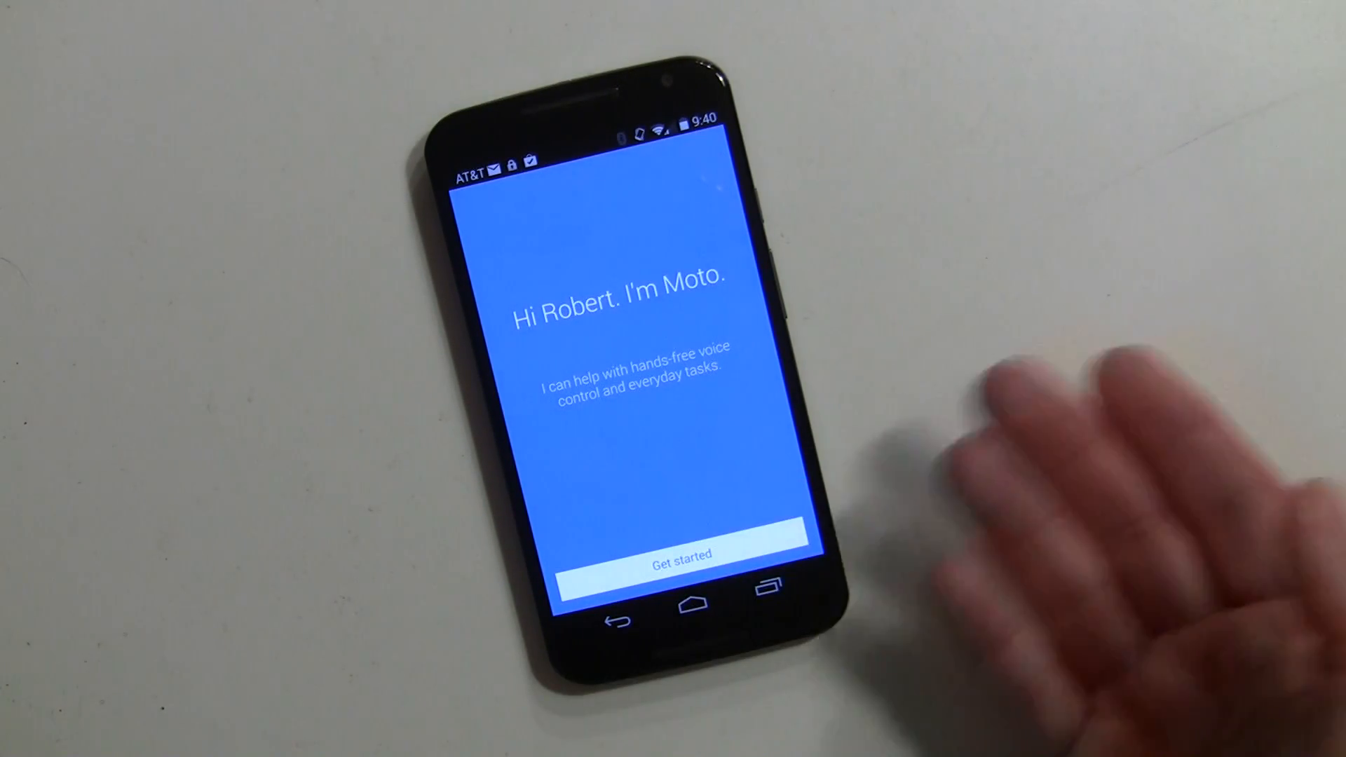
click(679, 551)
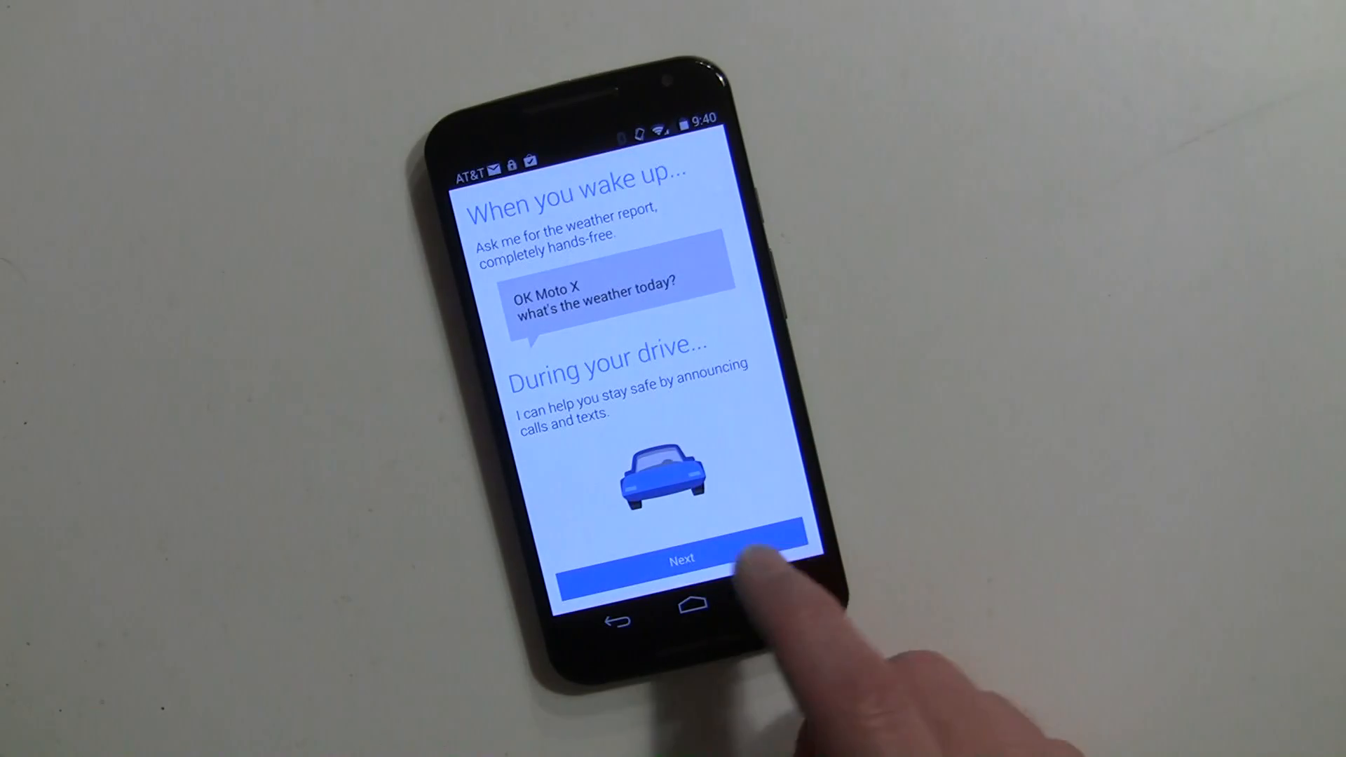
click(681, 556)
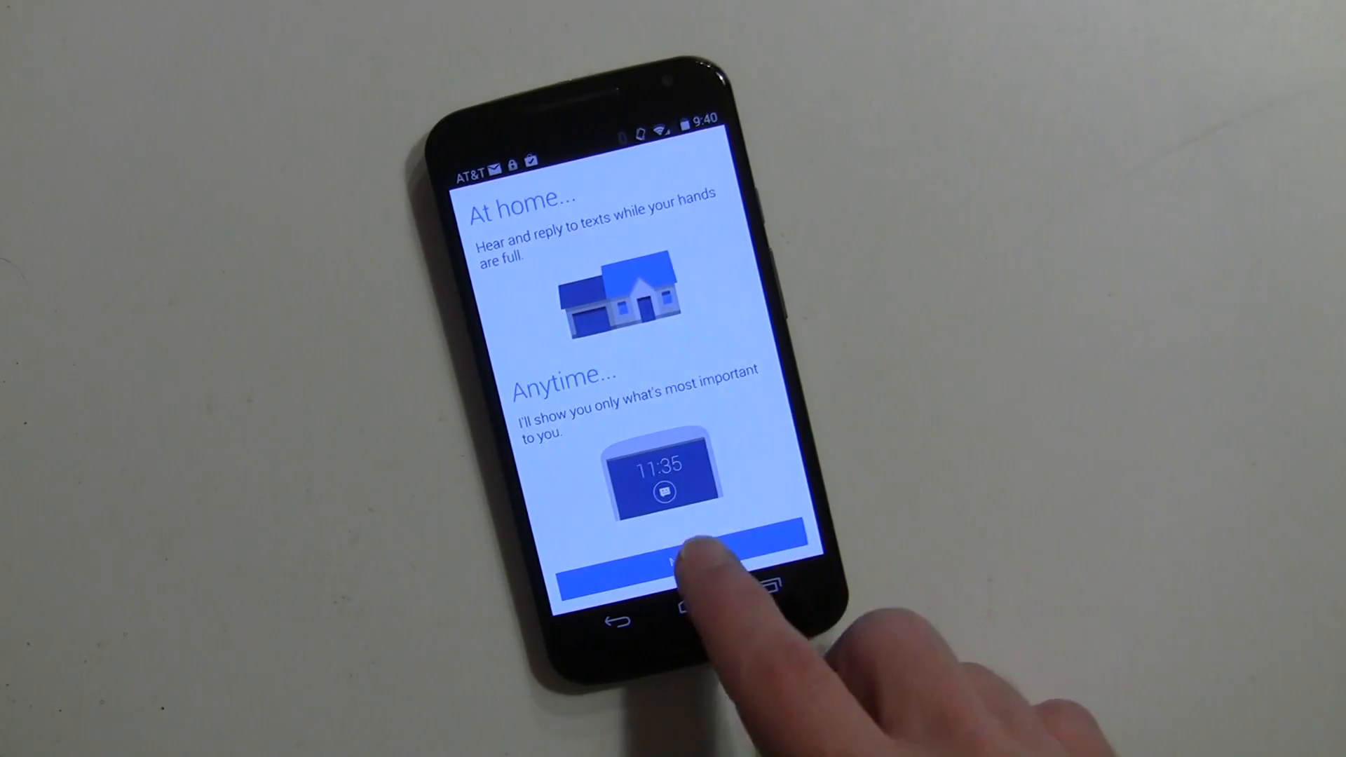
click(670, 567)
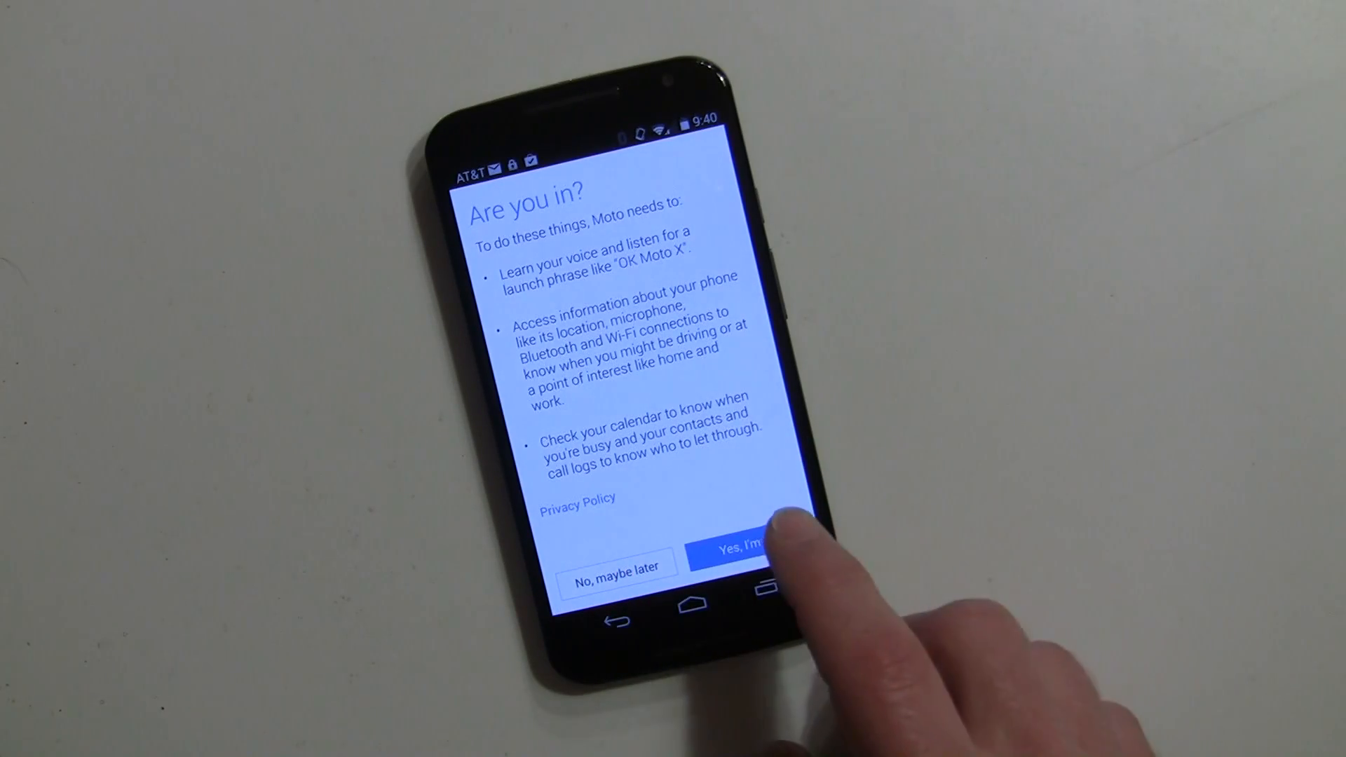
Agree to voice learning with phone access and to sending usage information to the cloud
click(736, 546)
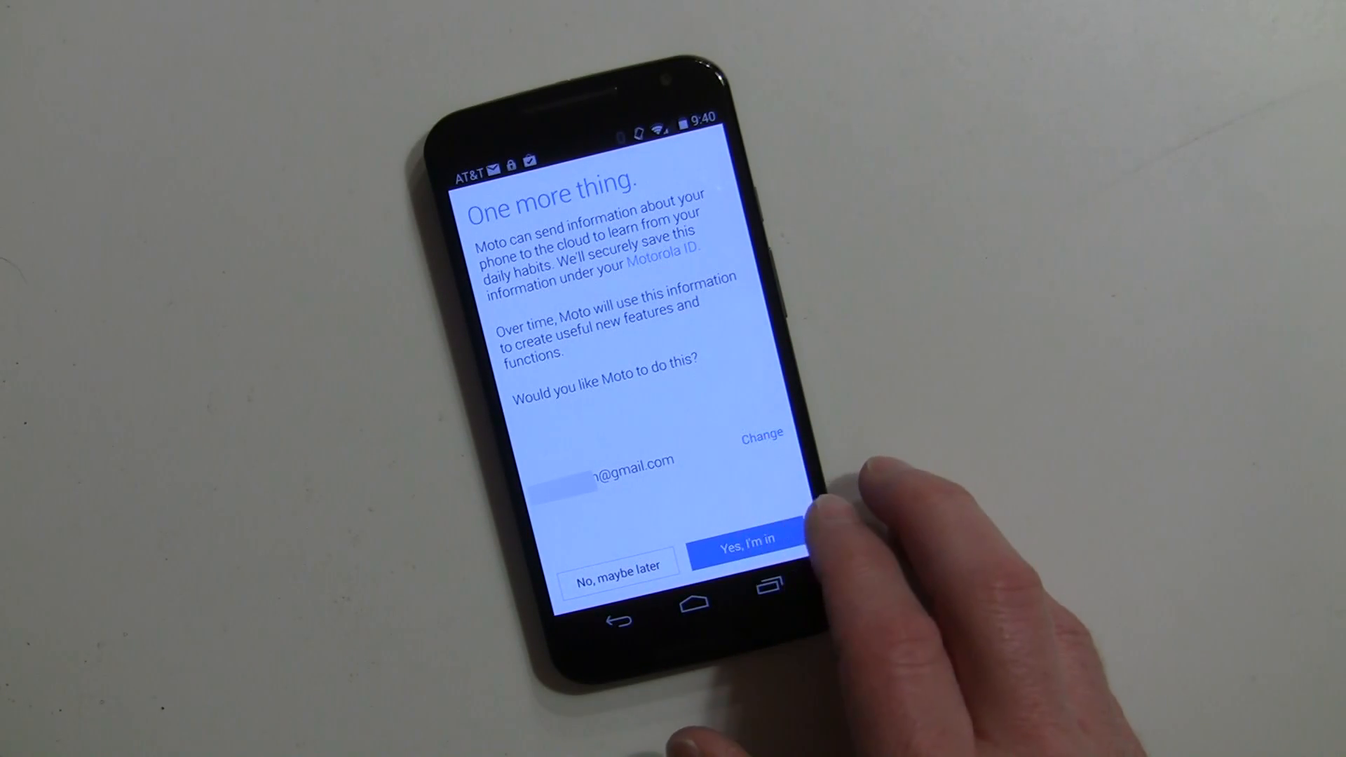
click(746, 539)
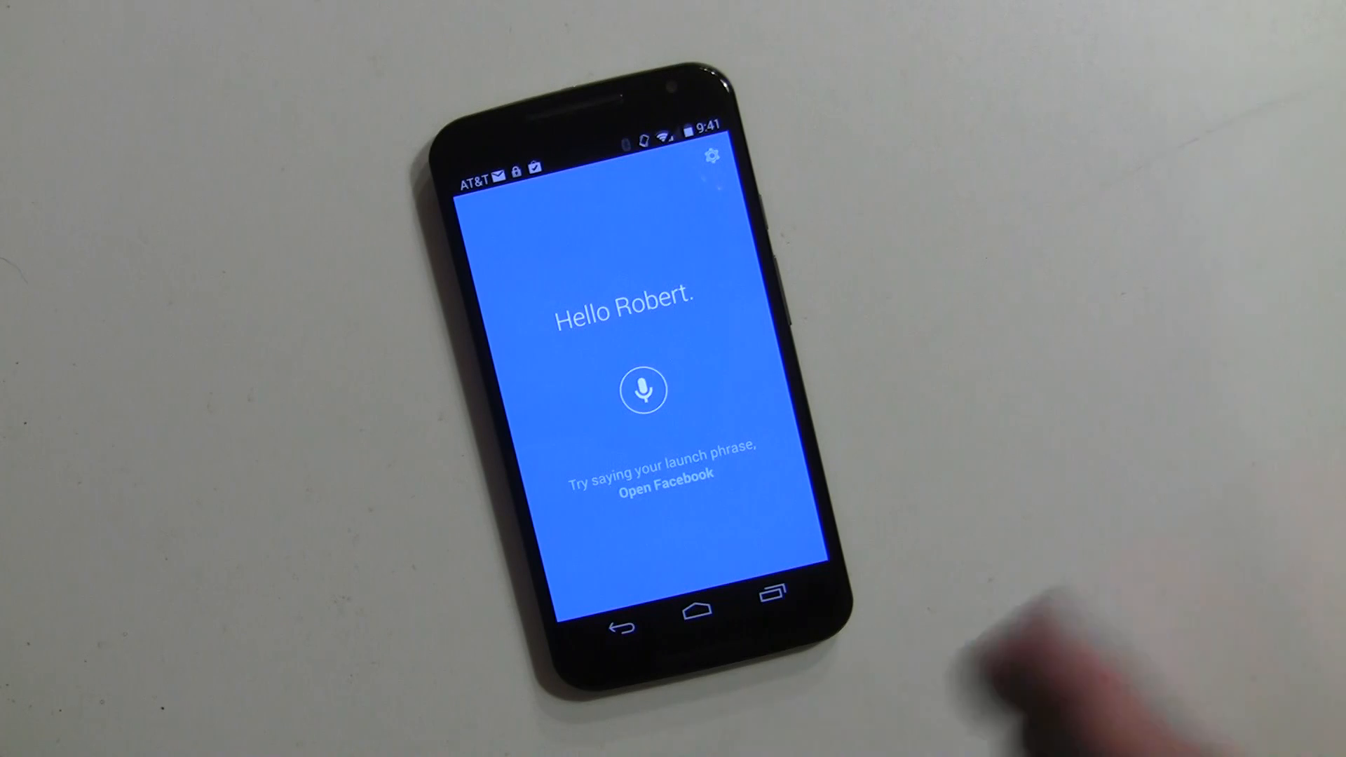
mouse_move(1031, 652)
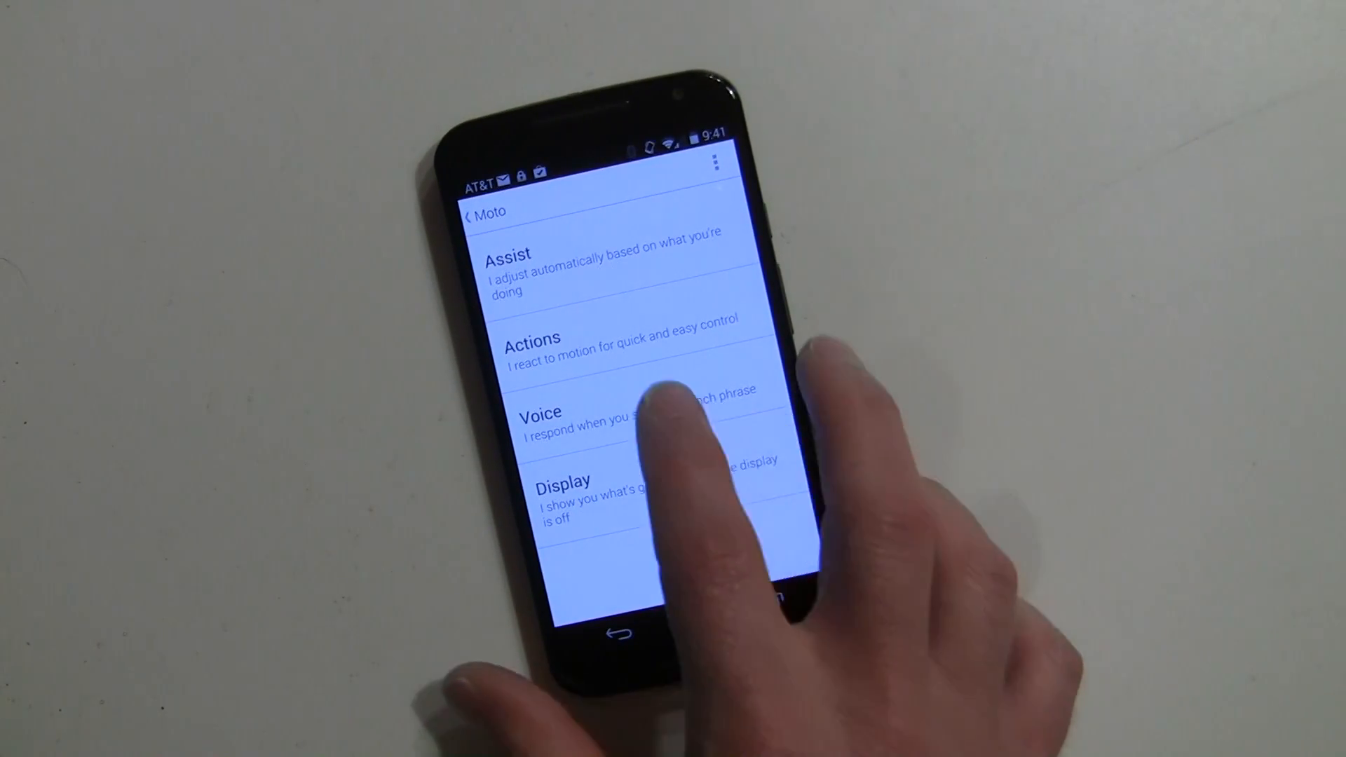
Enter Voice settings and view the Commands while locked list
click(539, 419)
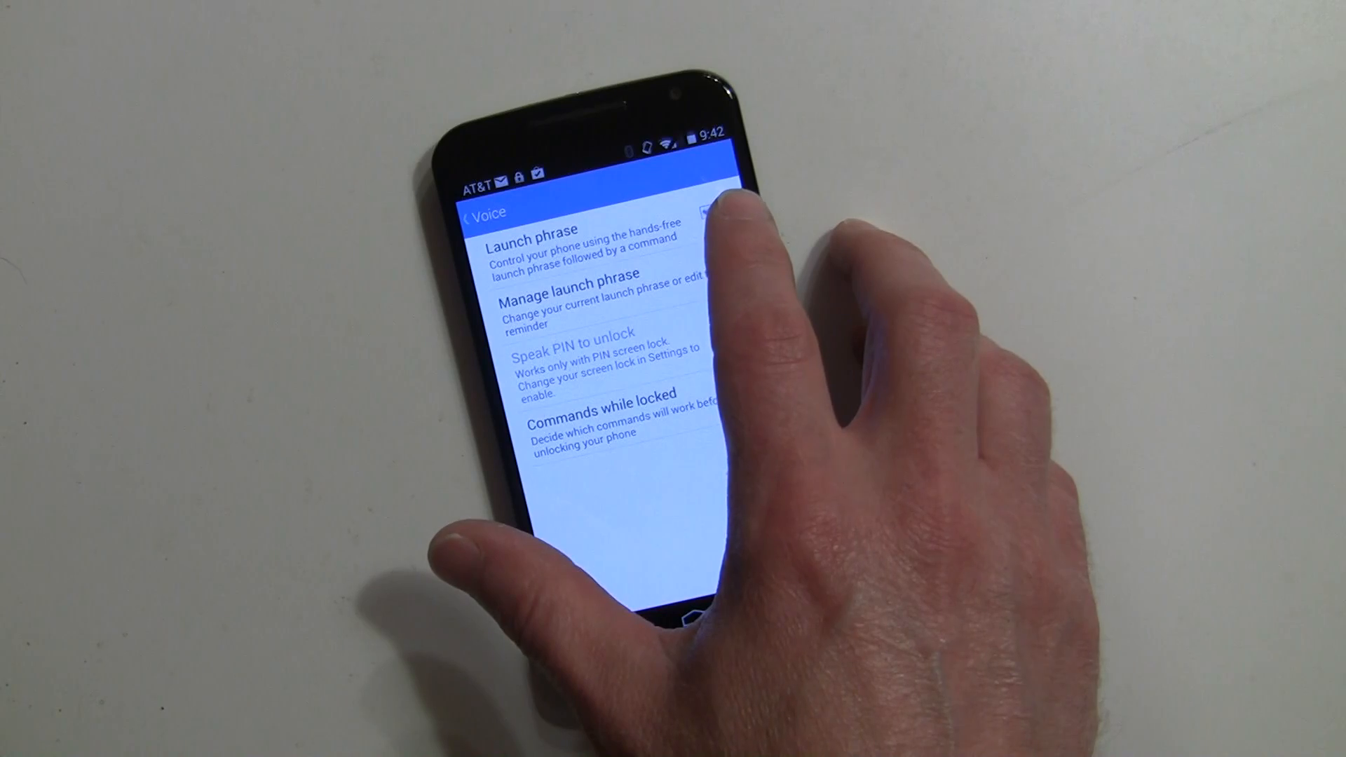
click(707, 211)
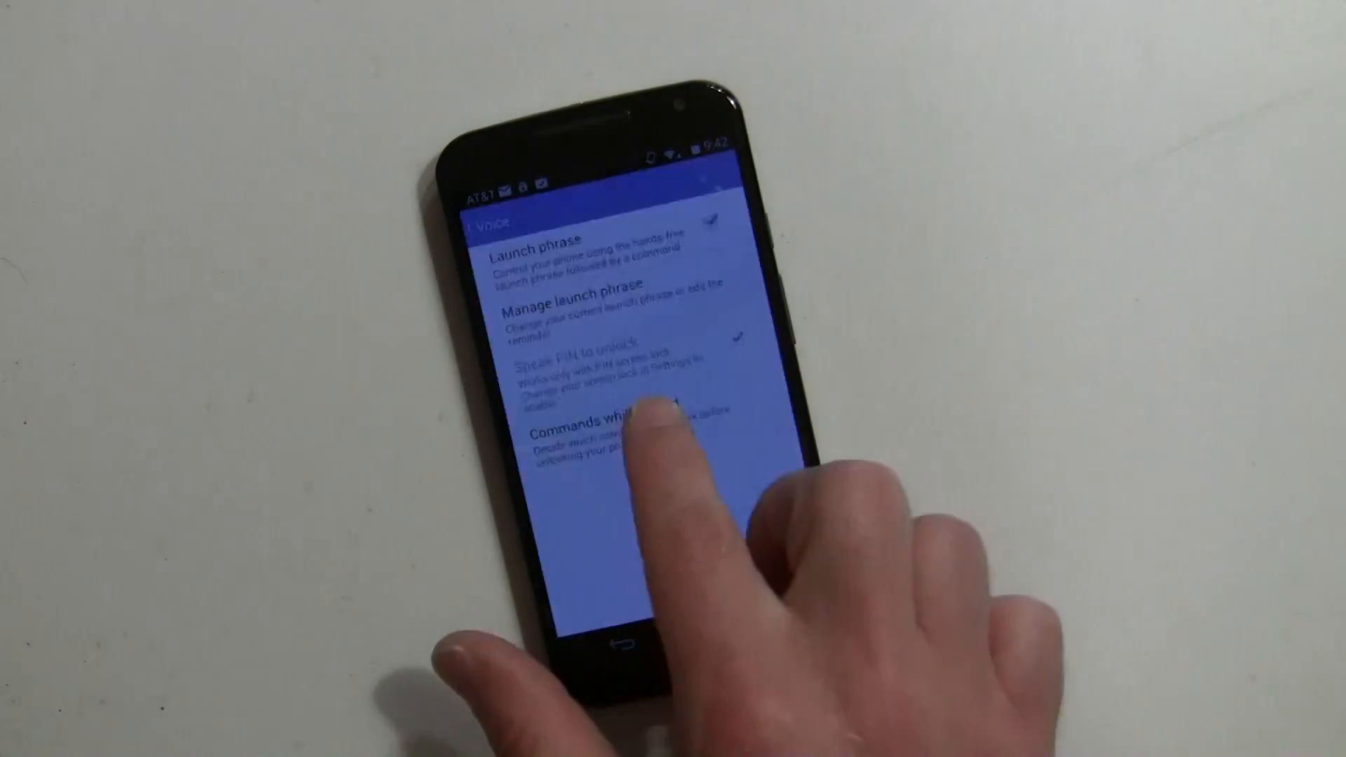
click(639, 429)
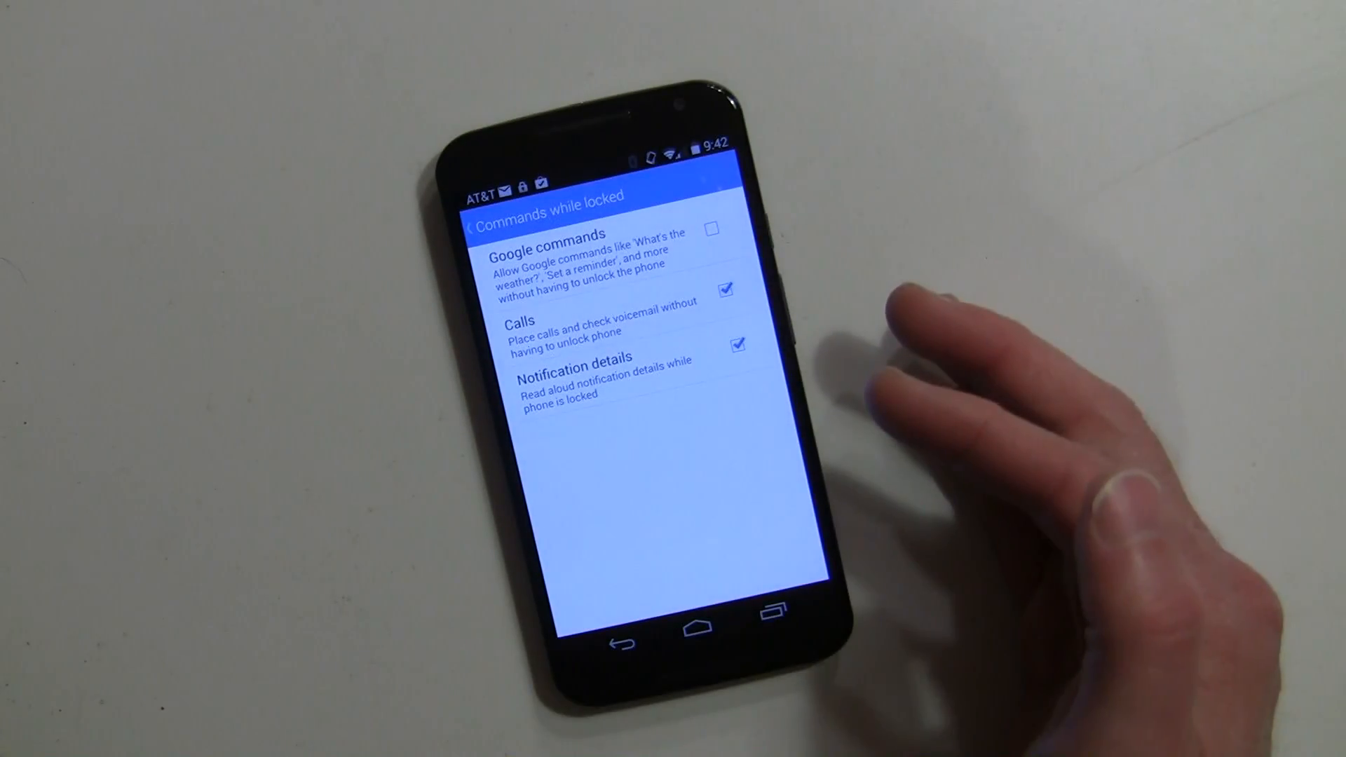
mouse_move(798, 404)
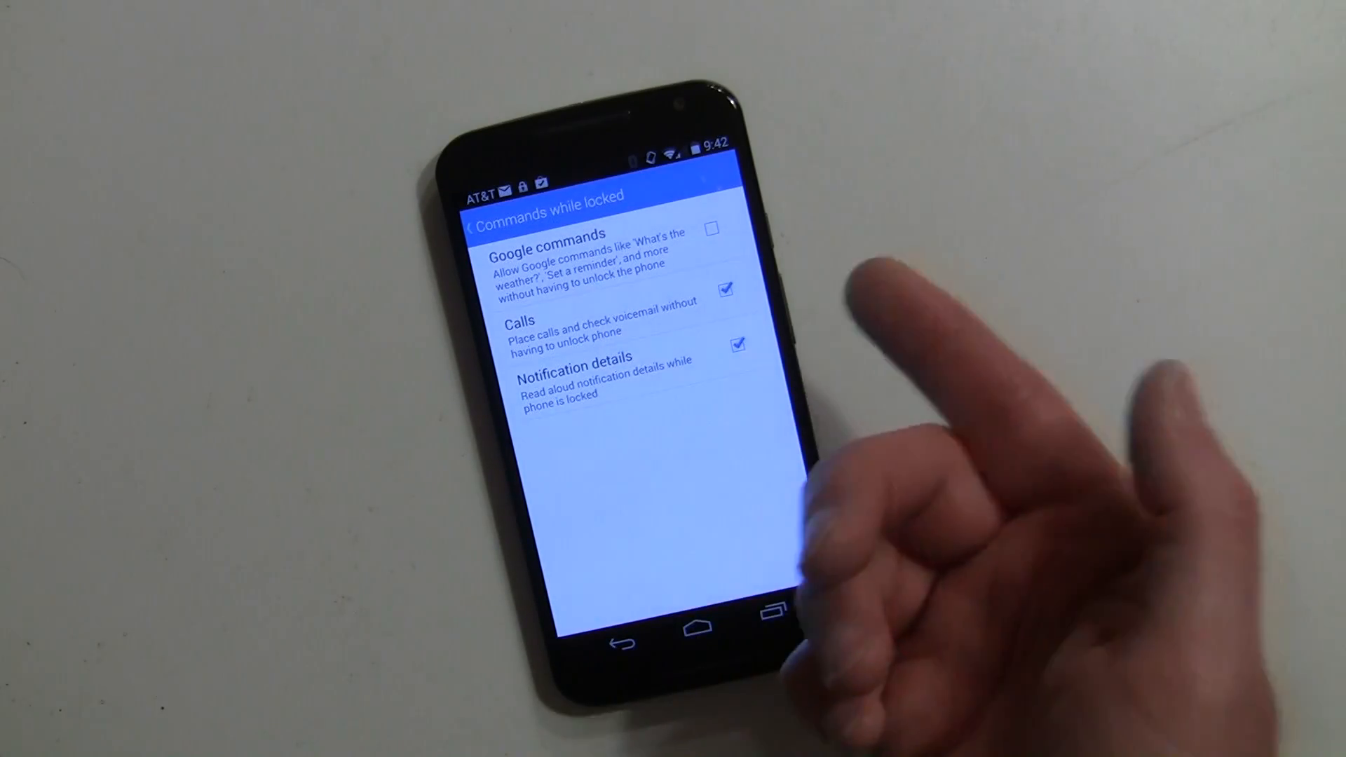
Reopen Commands while locked to confirm Google commands off, calls and notifications on, then return to Voice
click(625, 621)
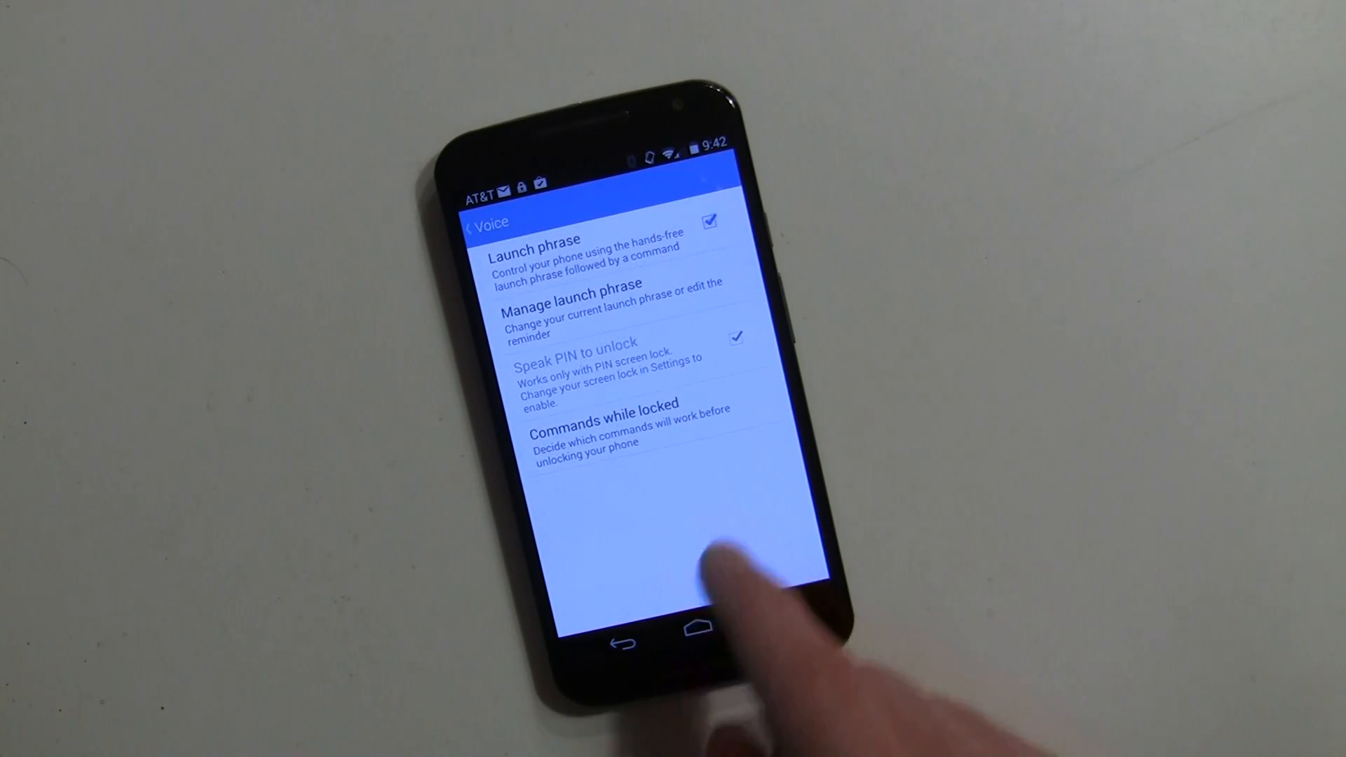
click(627, 415)
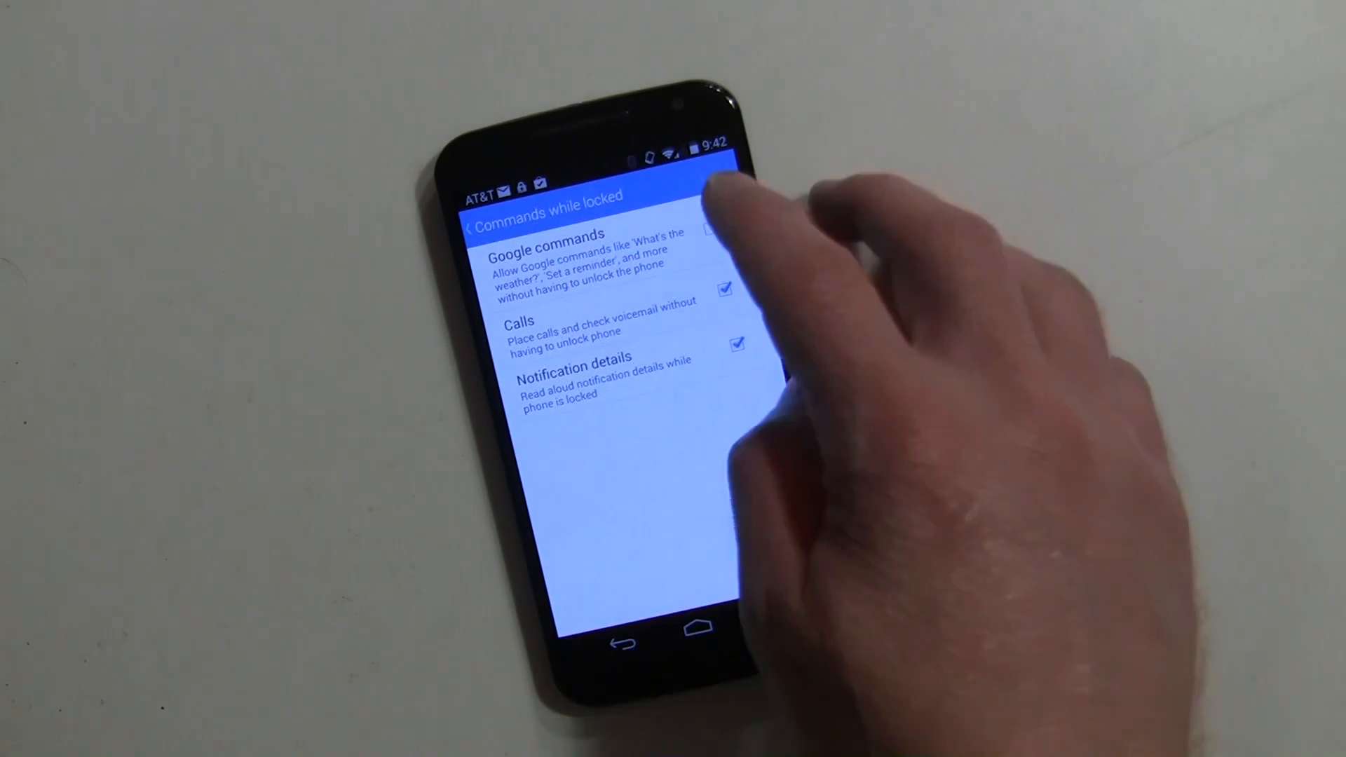
click(709, 229)
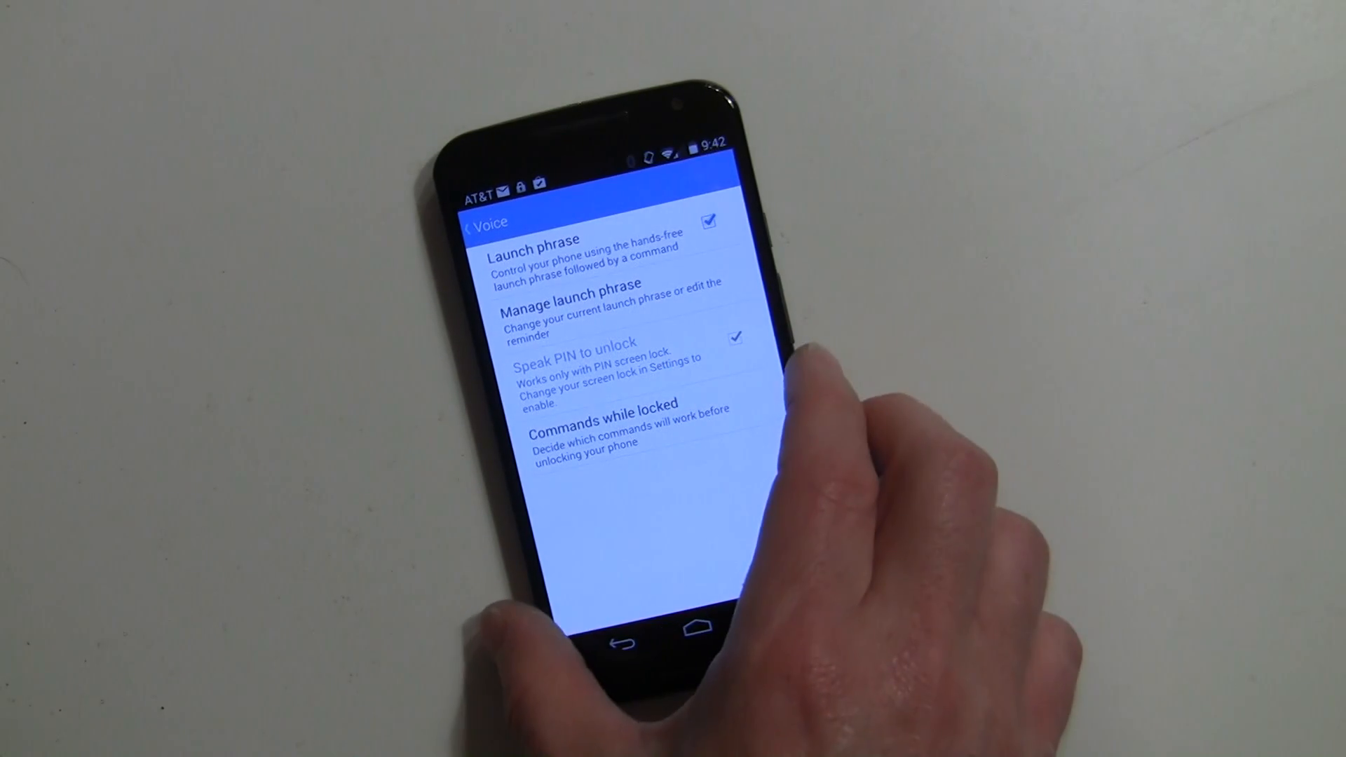
Manage the launch phrase, viewing the reminder text and cancelling without changes
click(583, 308)
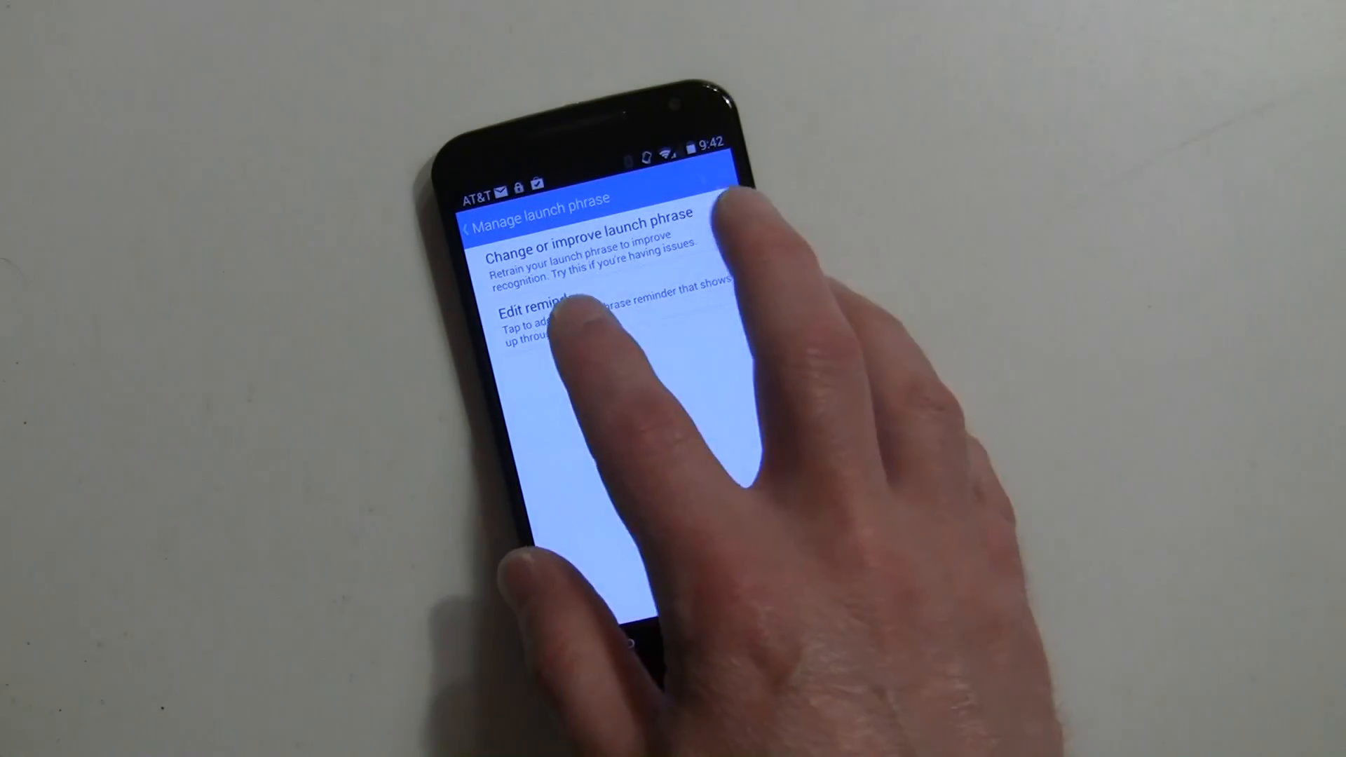
click(562, 318)
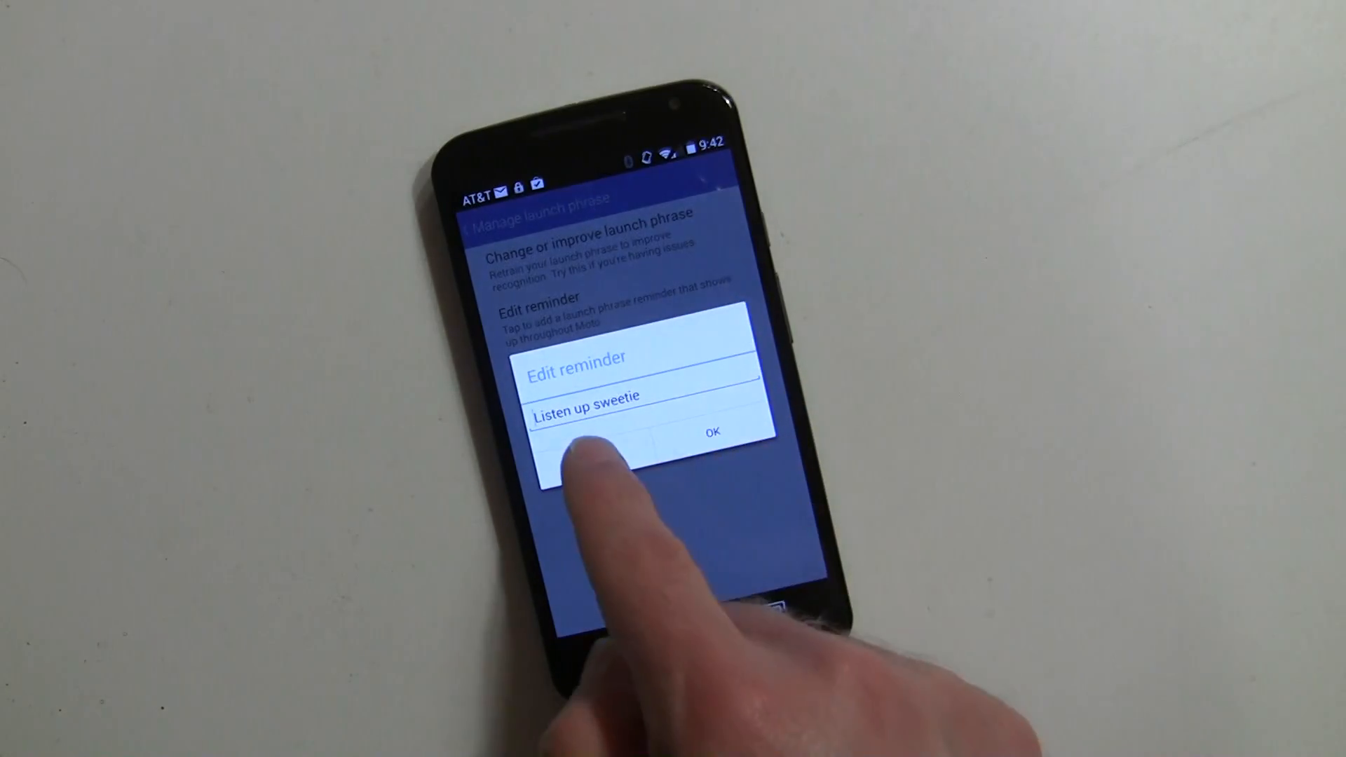
click(712, 431)
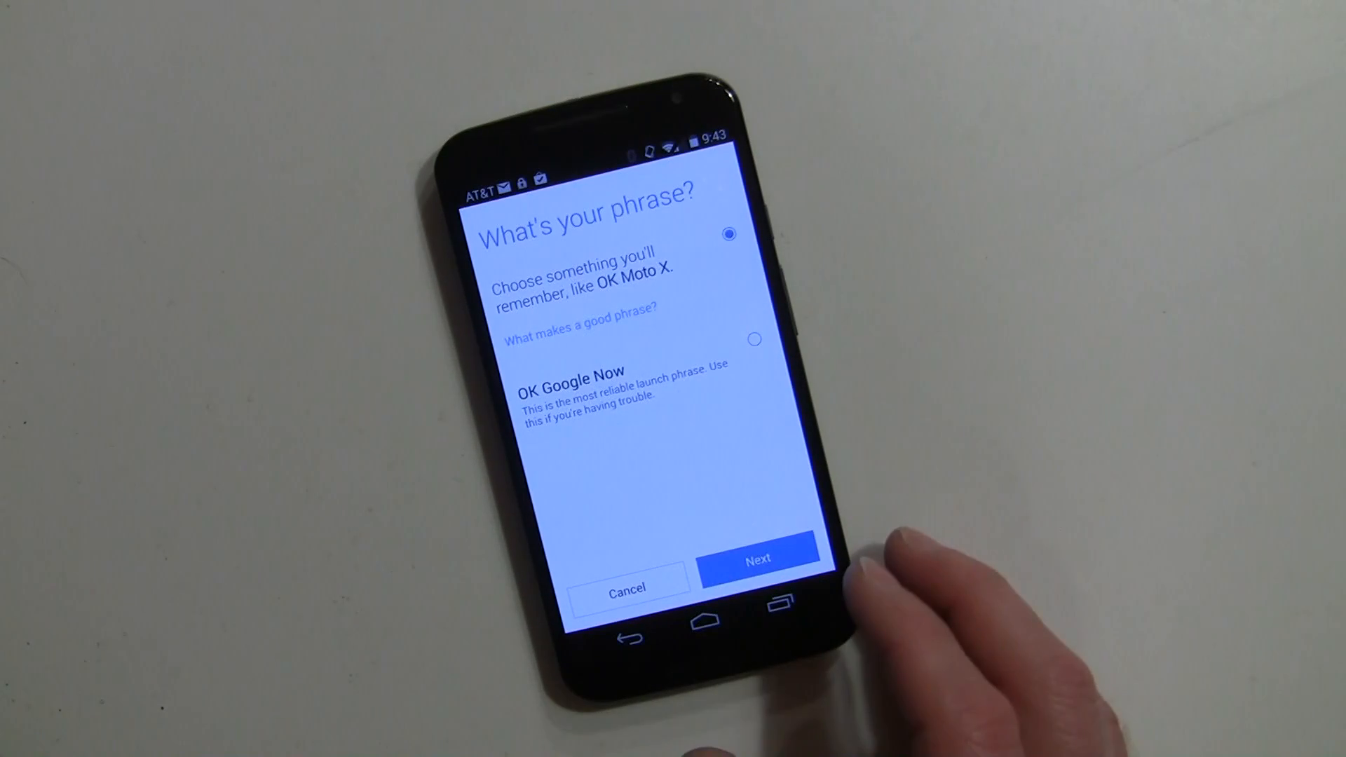
Start changing the launch phrase with a custom phrase instead of OK Google Now
click(756, 556)
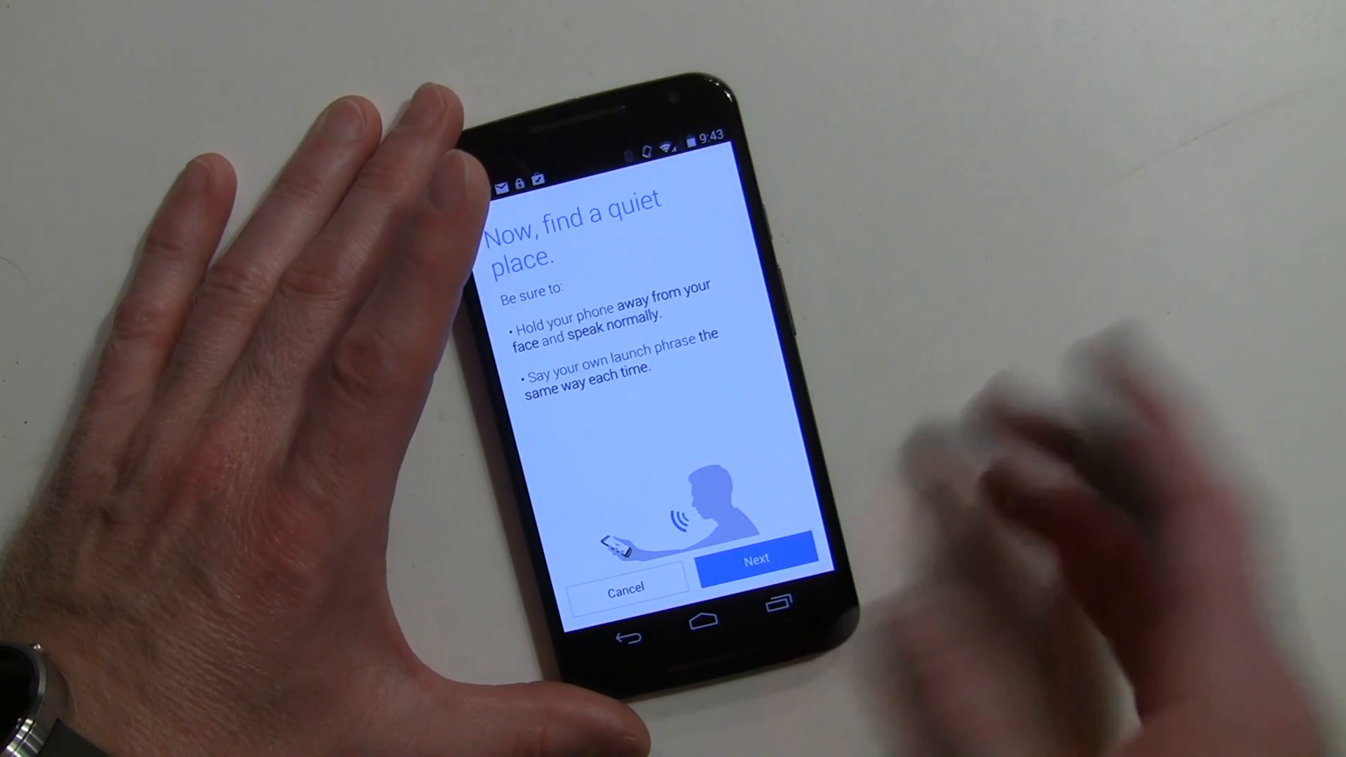
Continue past the quiet-place tips to the recording prompt with suggested phrases like OK Moto X
click(756, 557)
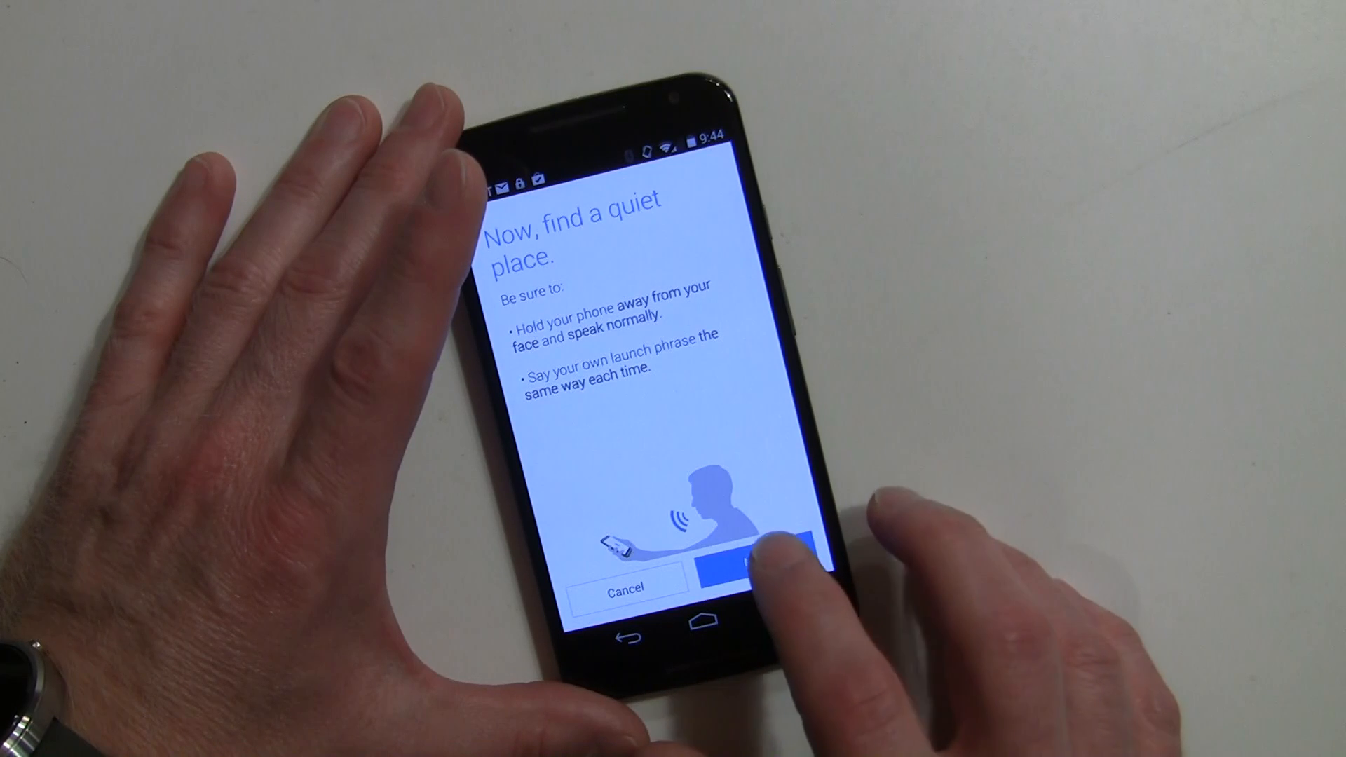
click(757, 553)
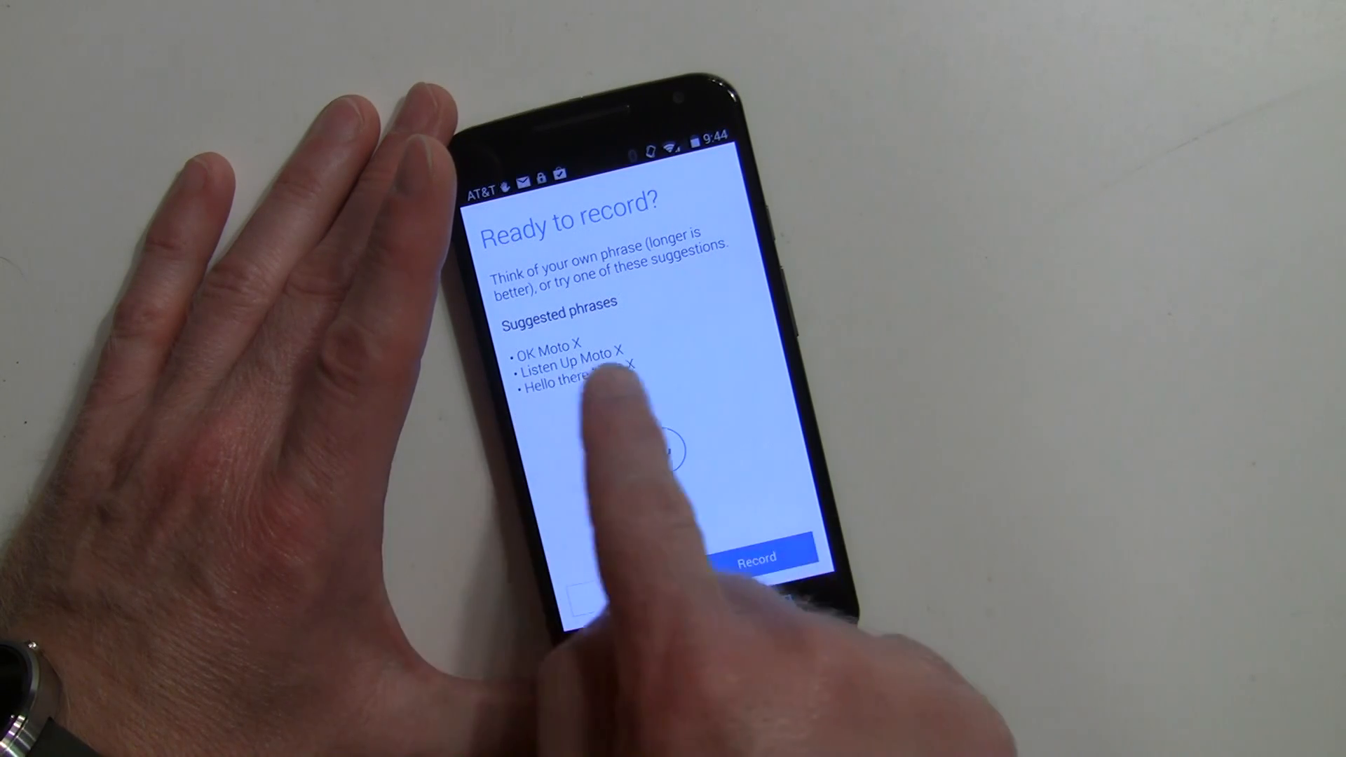
Record the custom launch phrase, retrying with the phone held up until rated good
click(754, 563)
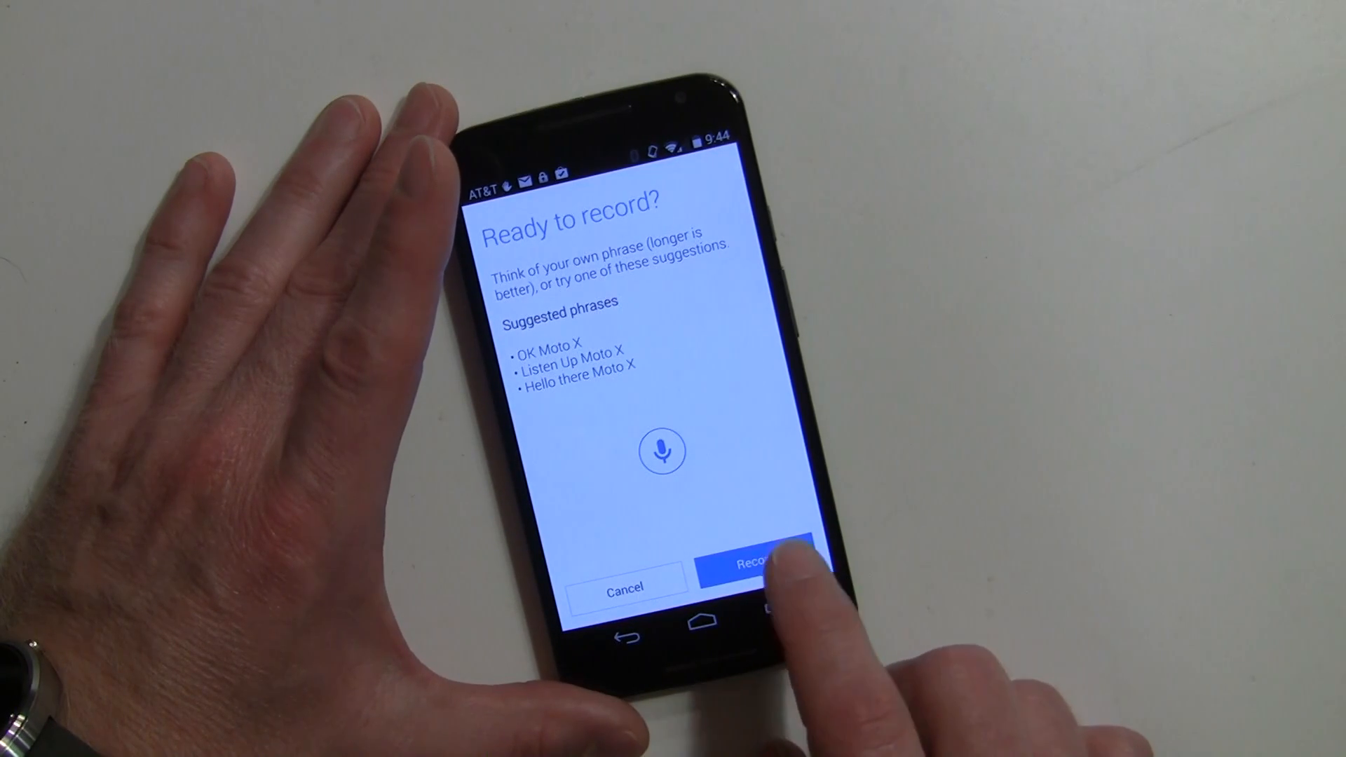
click(753, 563)
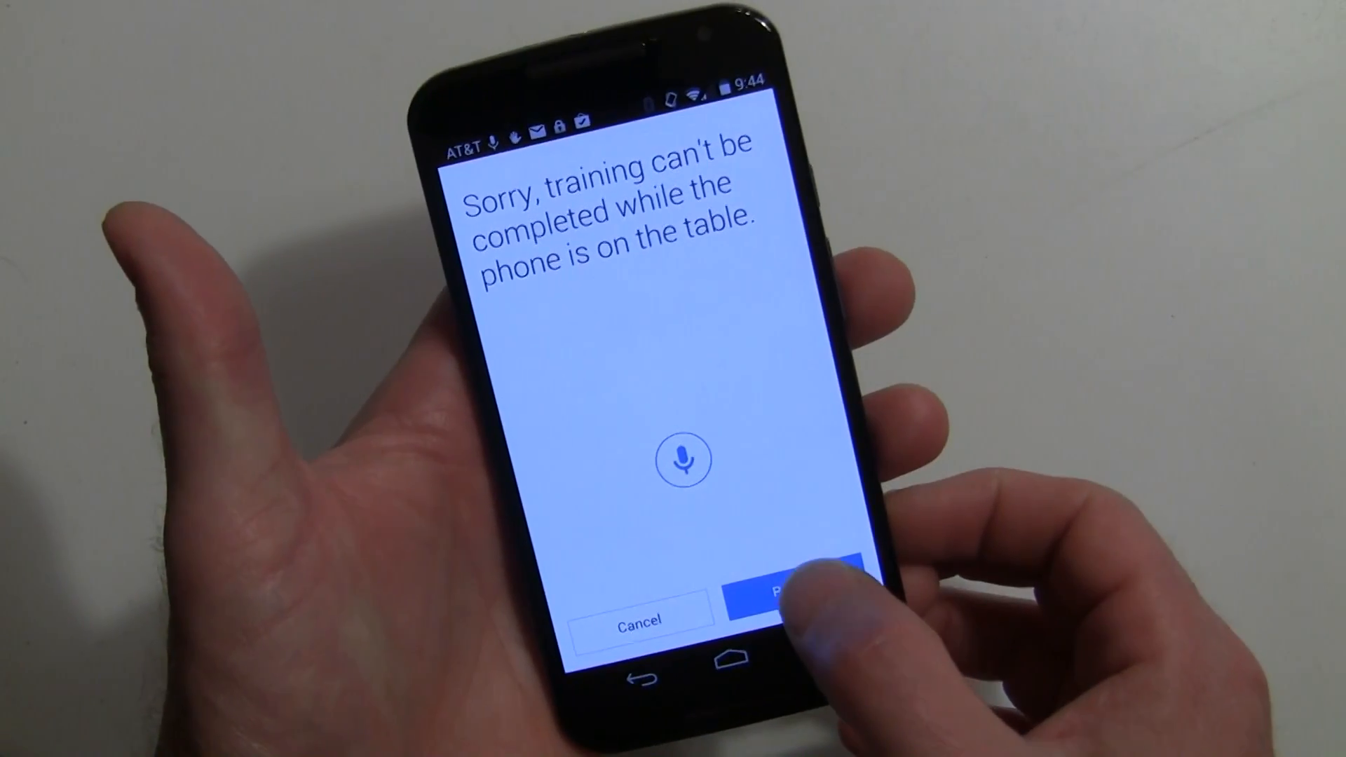
click(781, 594)
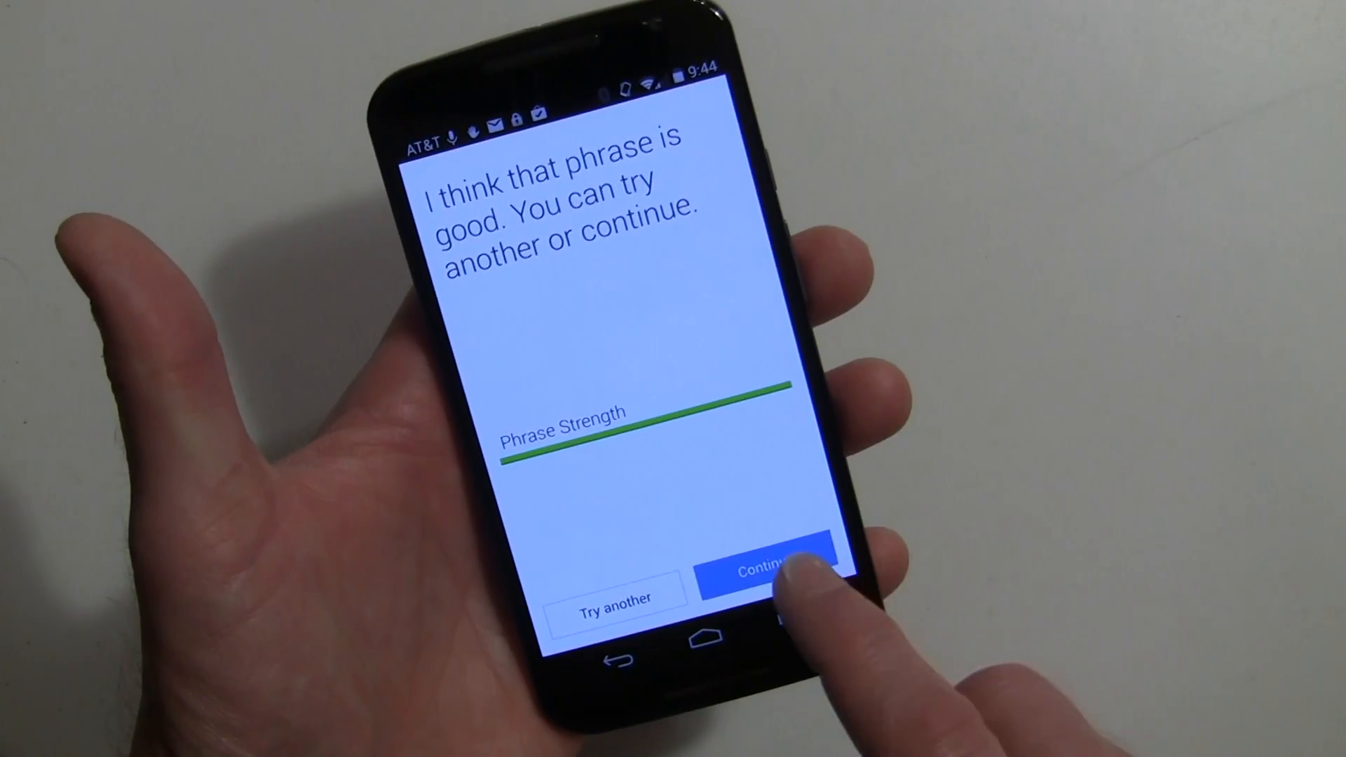
click(761, 571)
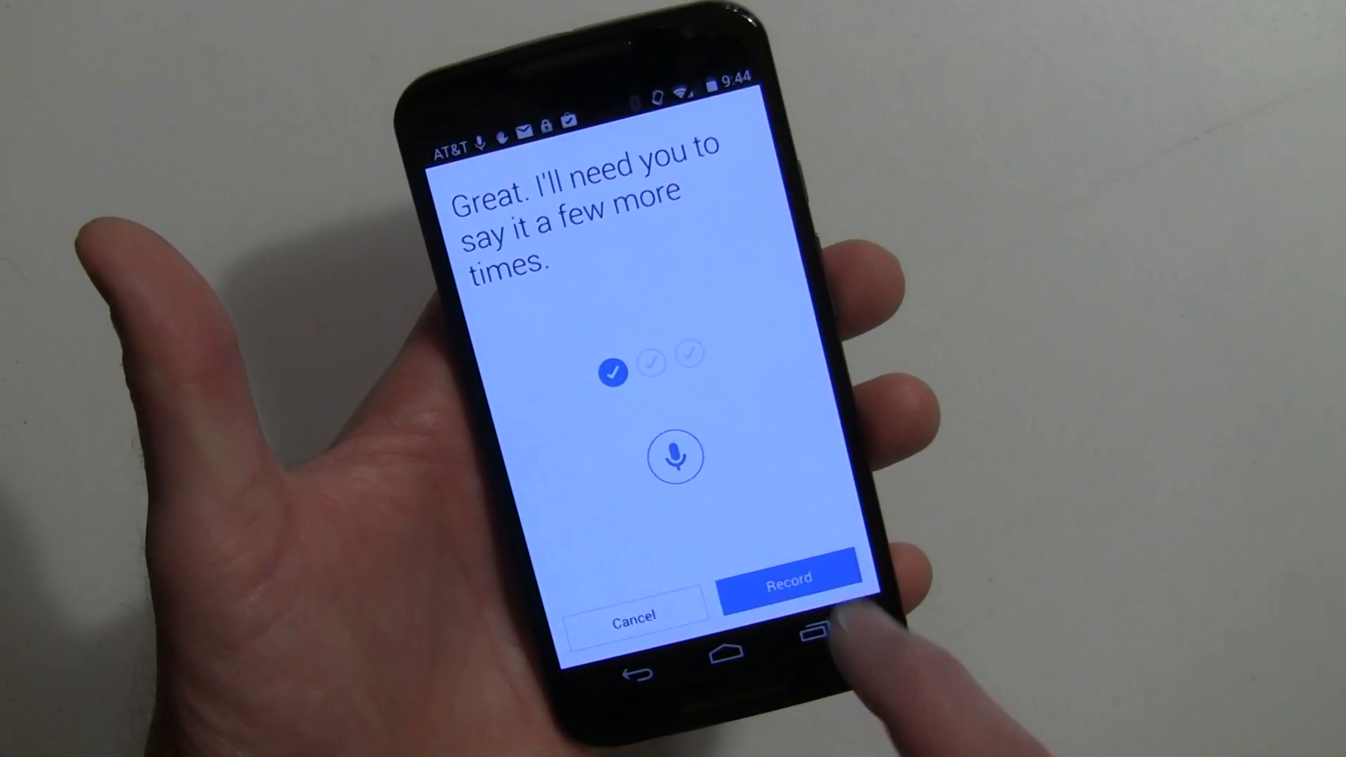
Repeat the phrase recording twice more for voice training
click(788, 586)
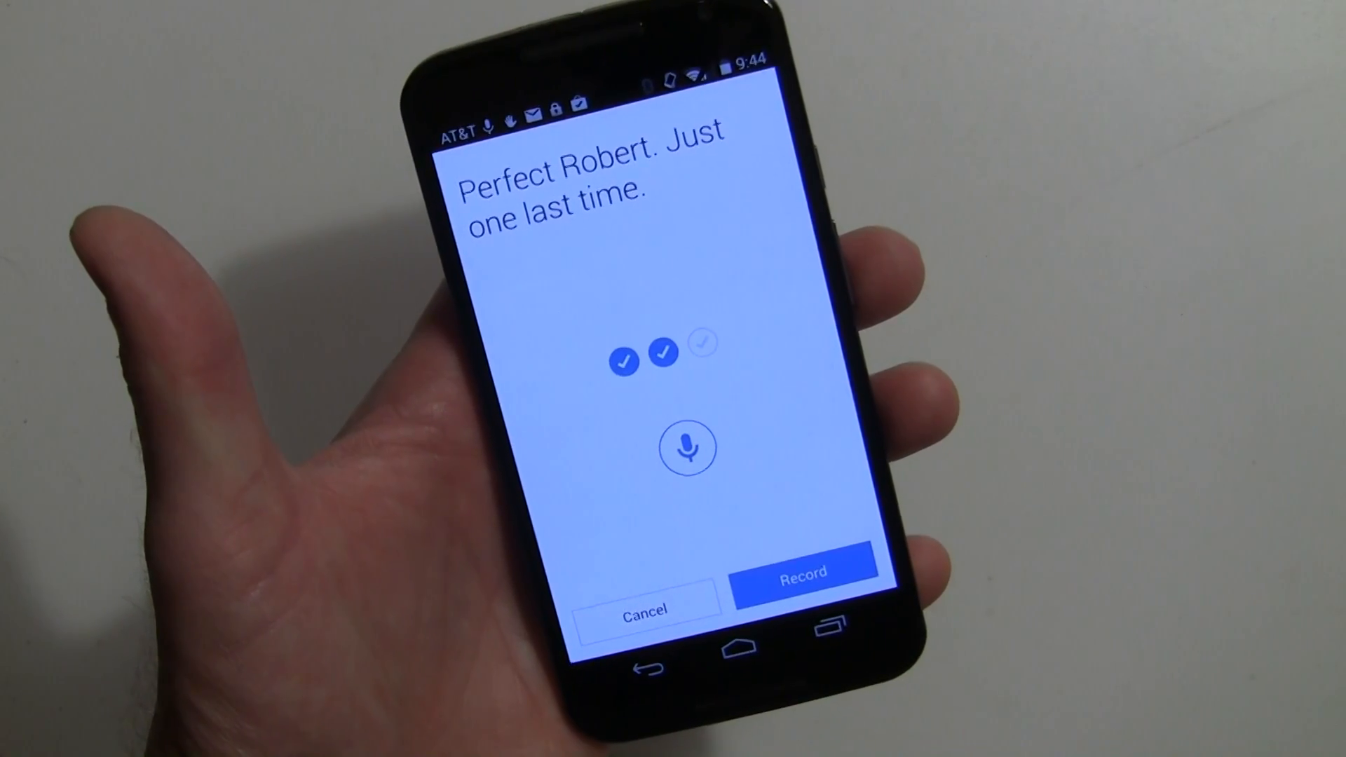
click(802, 572)
text(Listen)
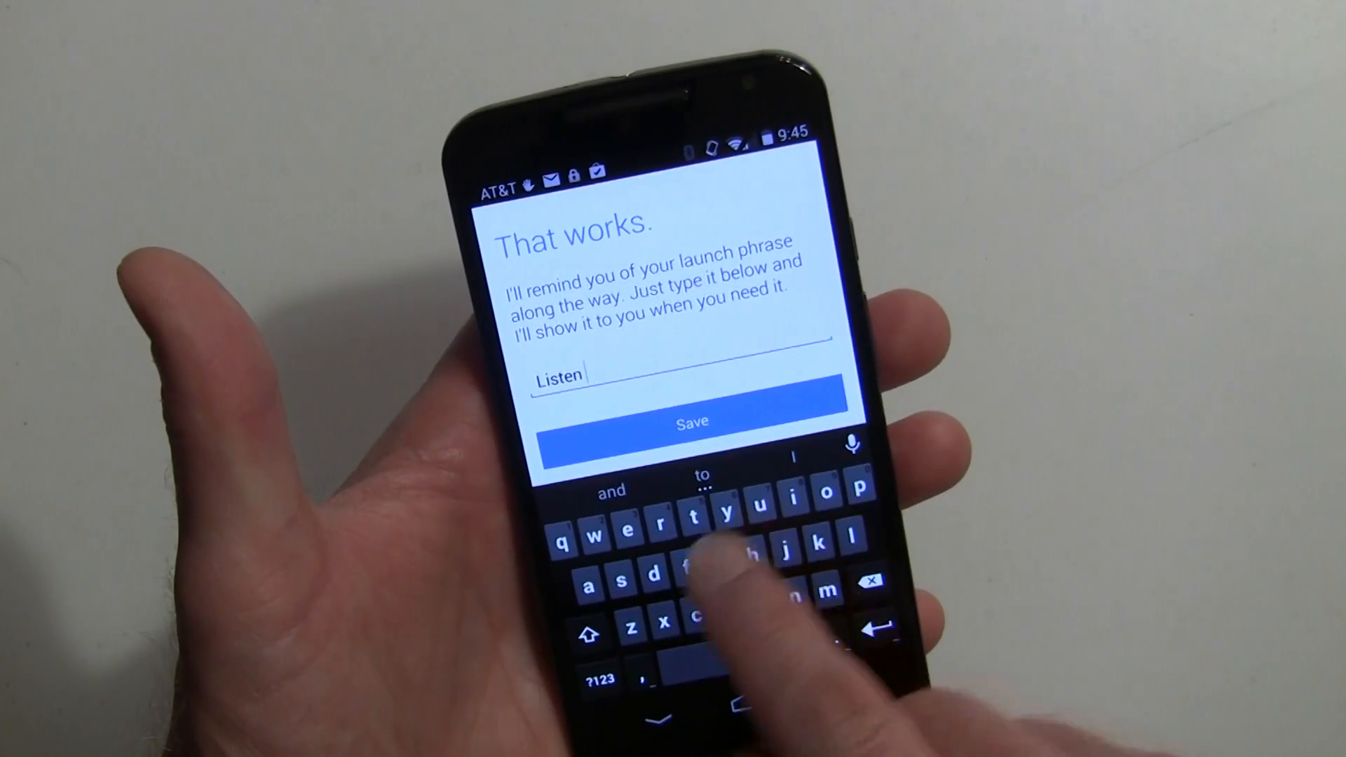
Write the reminder 'Listen Up Rachael', accepting the suggested spelling, and save it
text(Up)
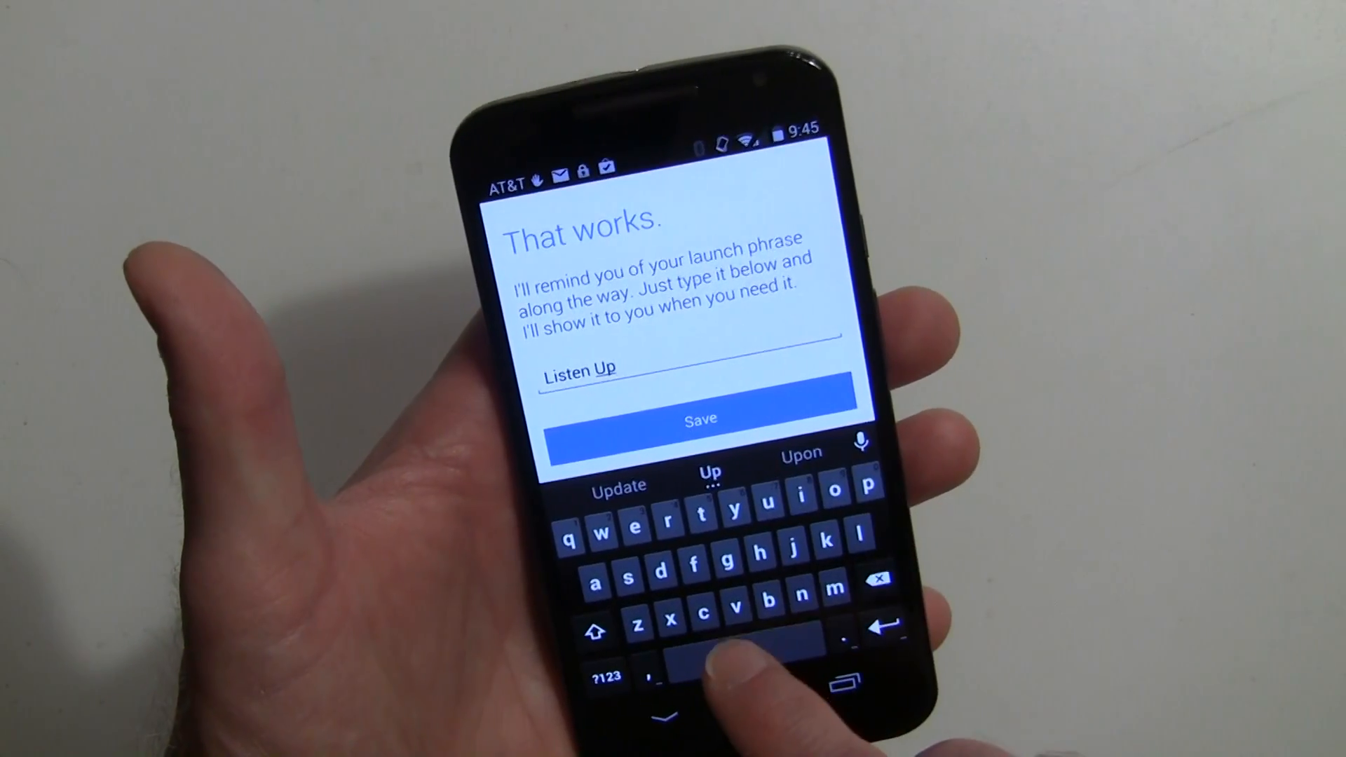
click(696, 566)
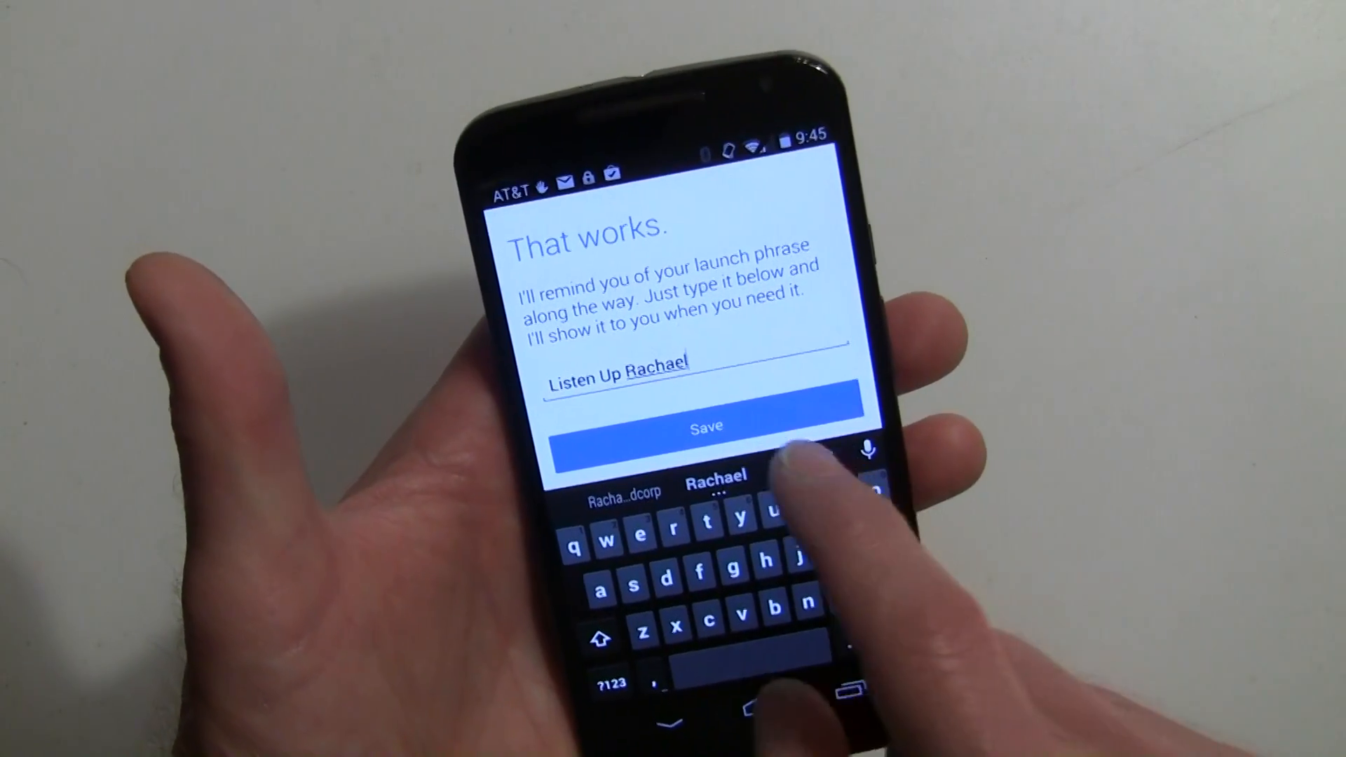
click(707, 425)
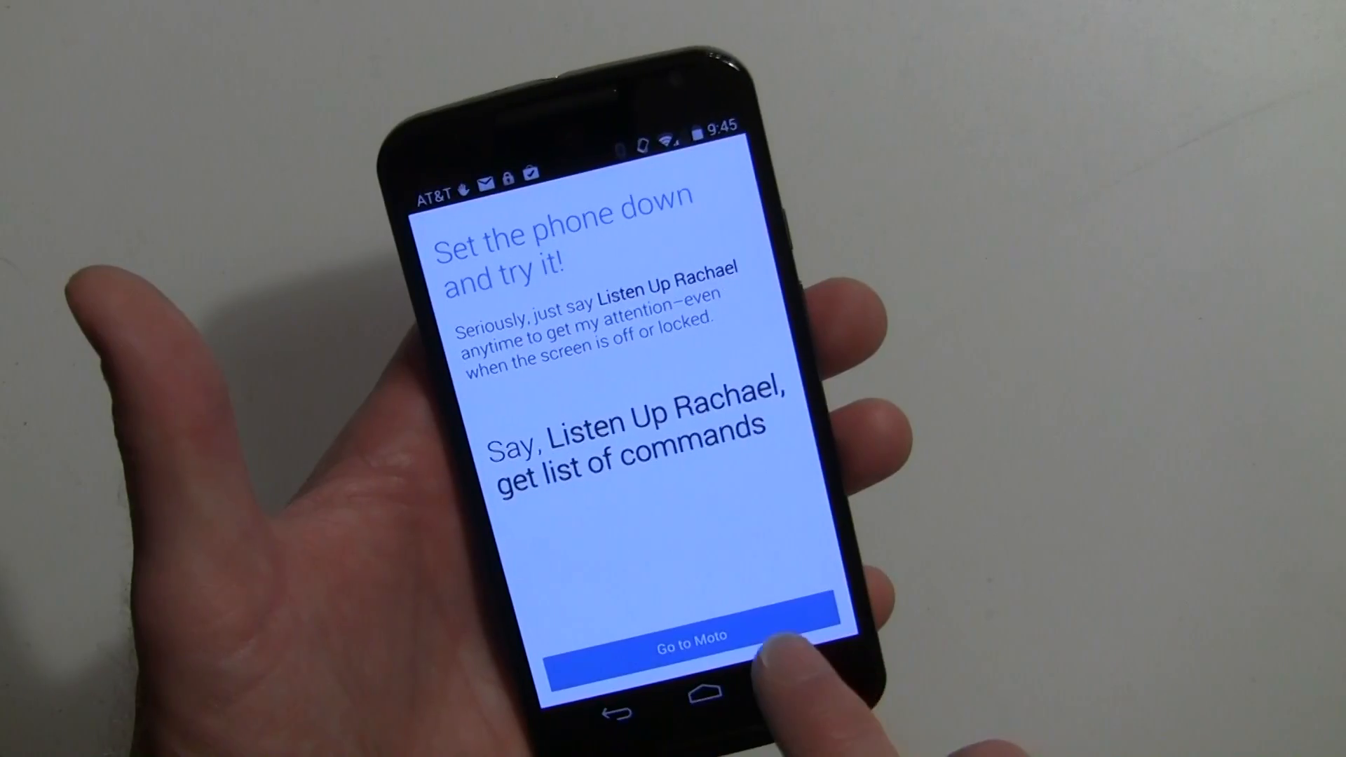
Go to Moto, return to the home screen and reopen the Moto app's feature list
click(676, 636)
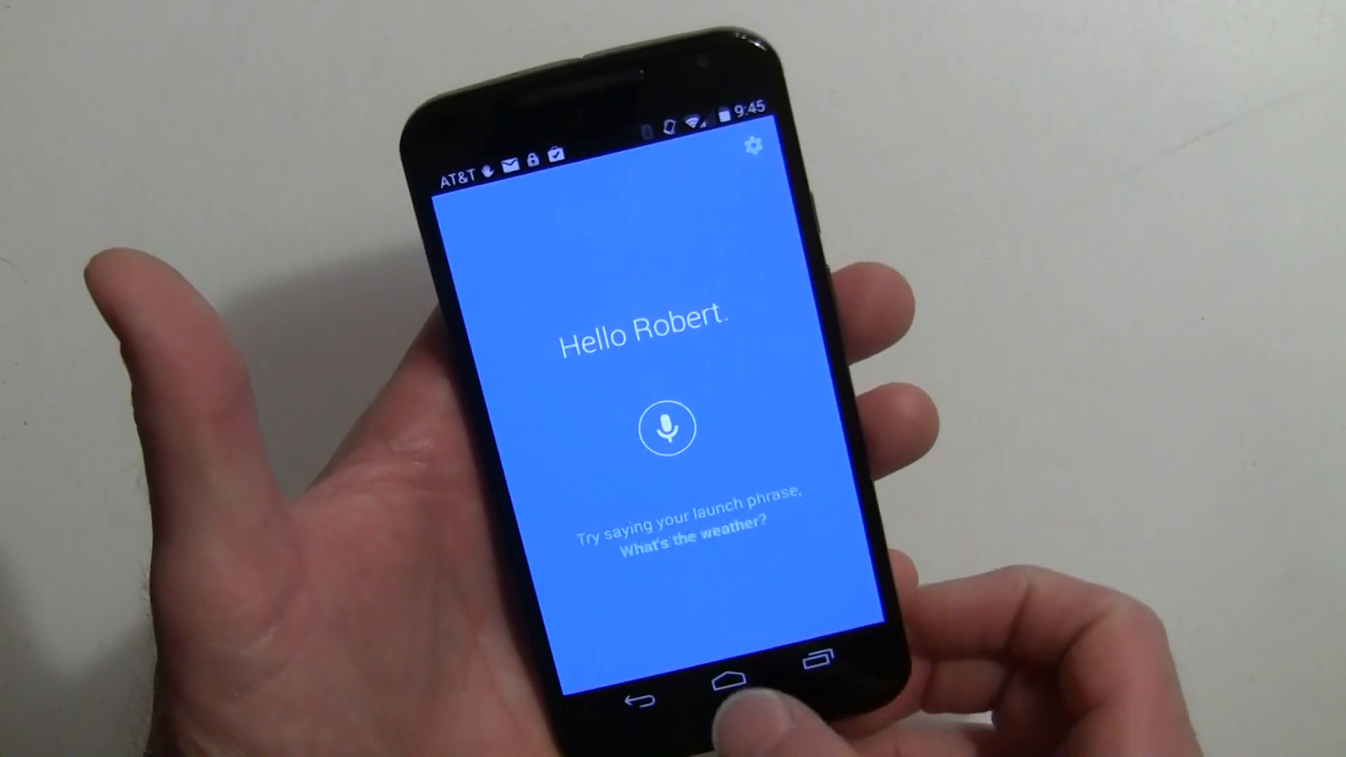
click(731, 667)
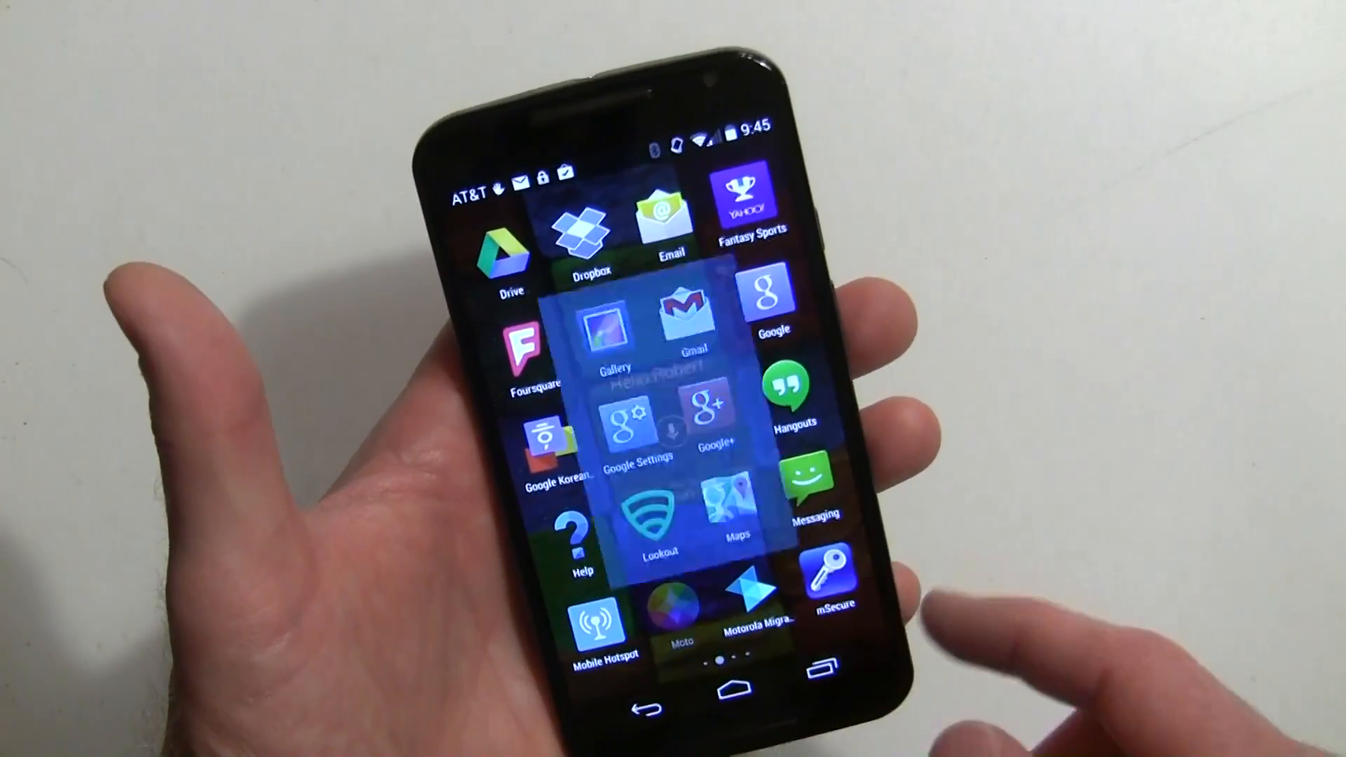
click(681, 610)
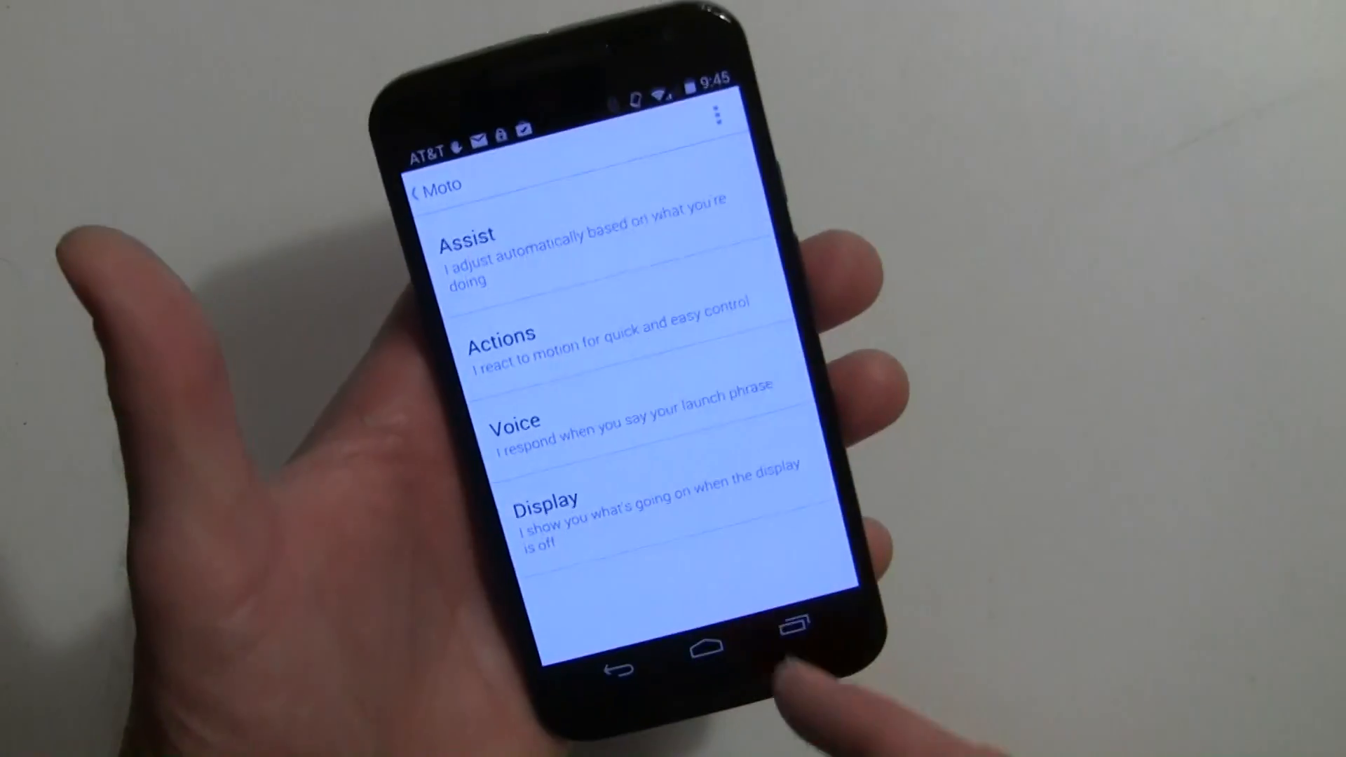
Ask by voice for the Red Sox score and view the live Boston–Baltimore result, Orioles leading 4–0
click(709, 648)
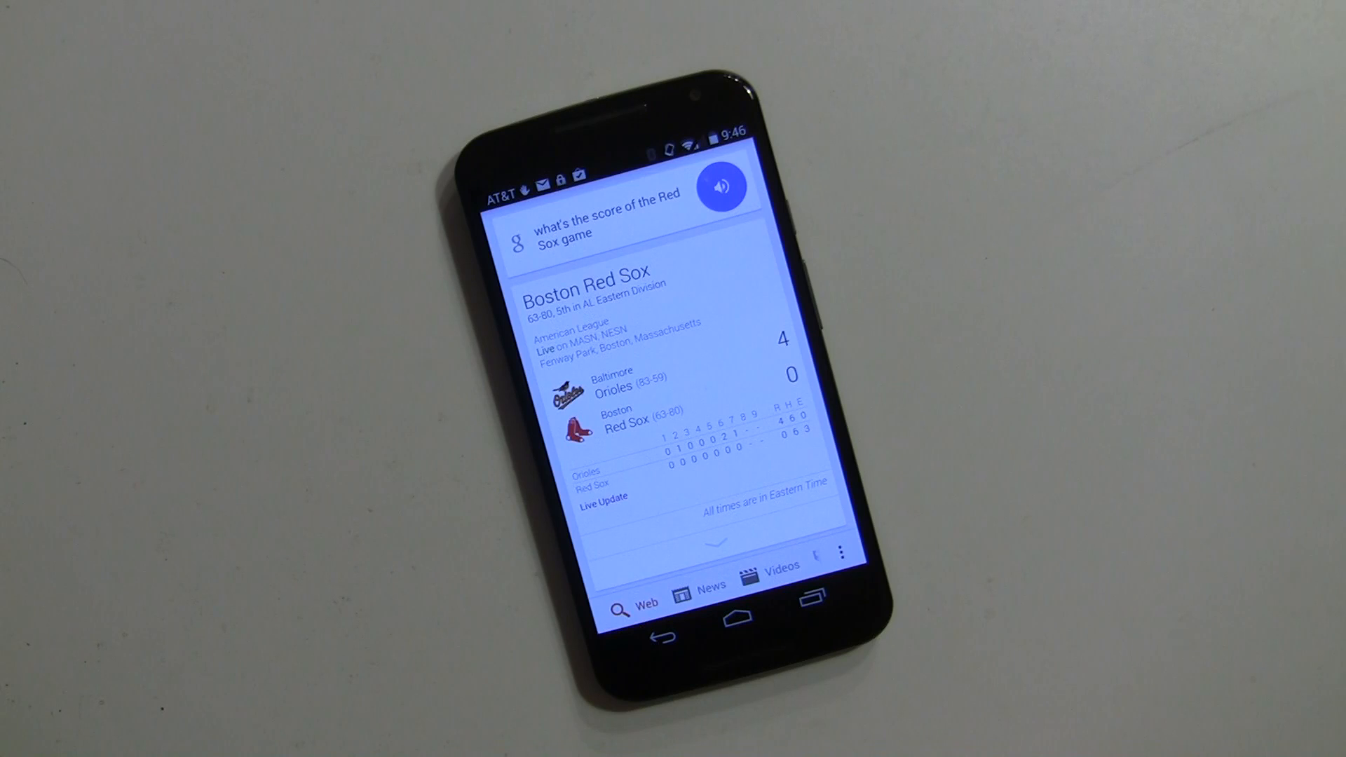
click(722, 185)
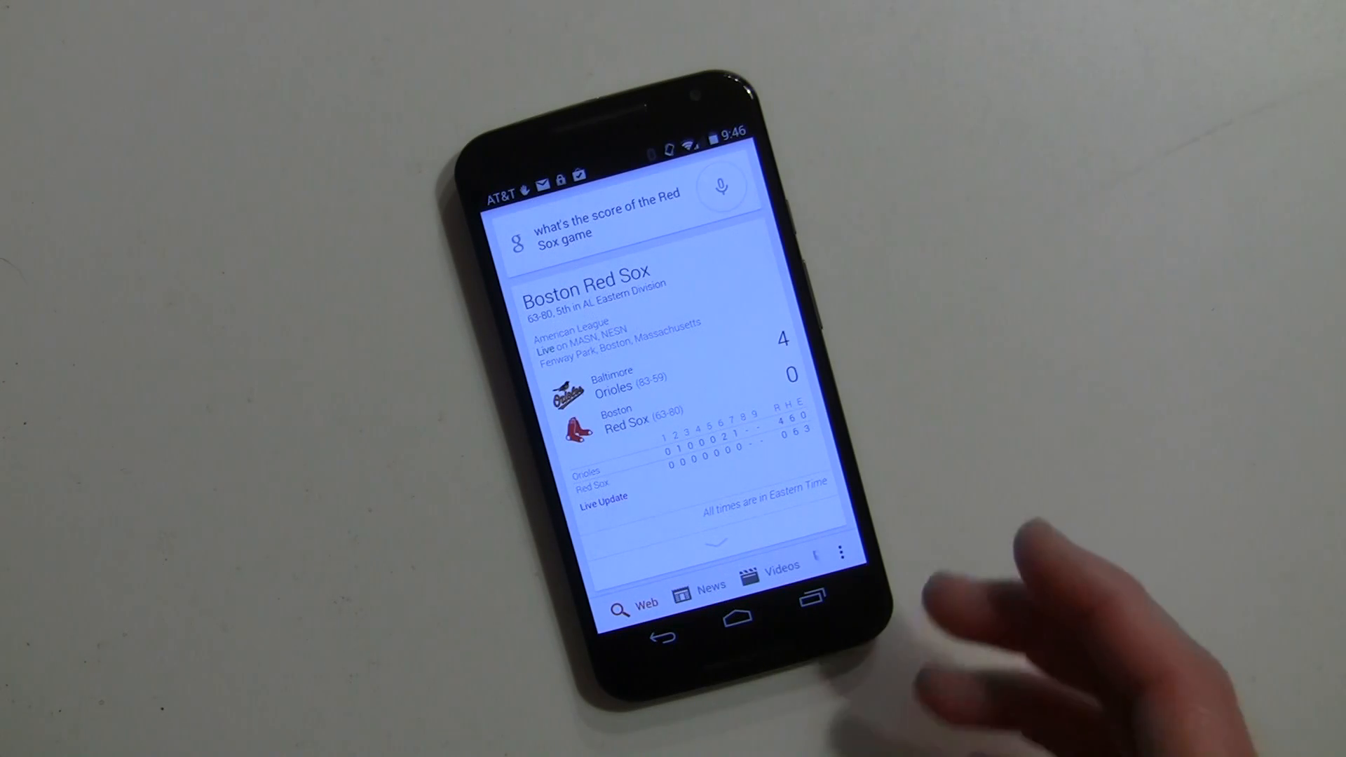